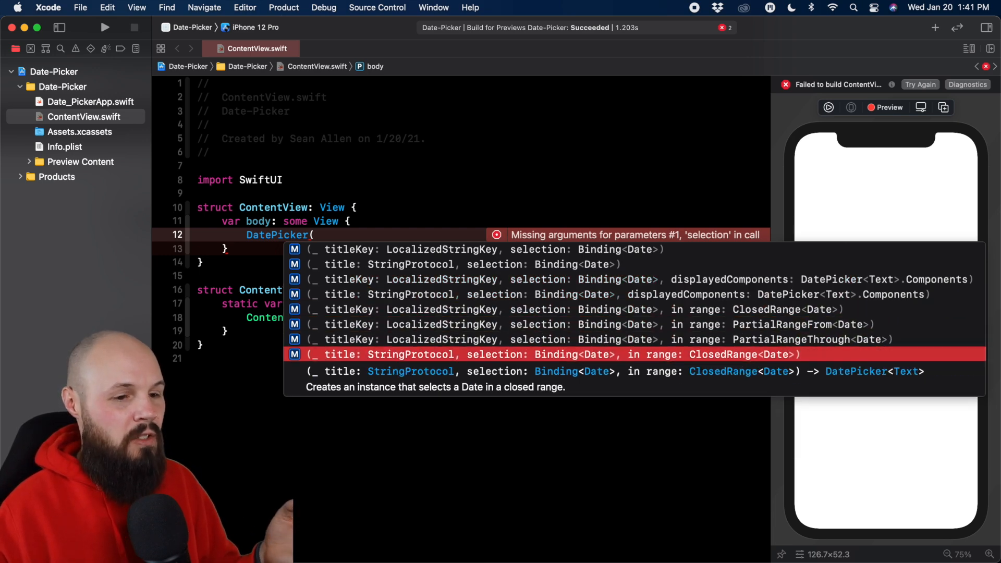
# Add a DatePicker titled "Birthdate" with selection, range and displayedComponents placeholders in the view body.
pyautogui.scroll(-3)
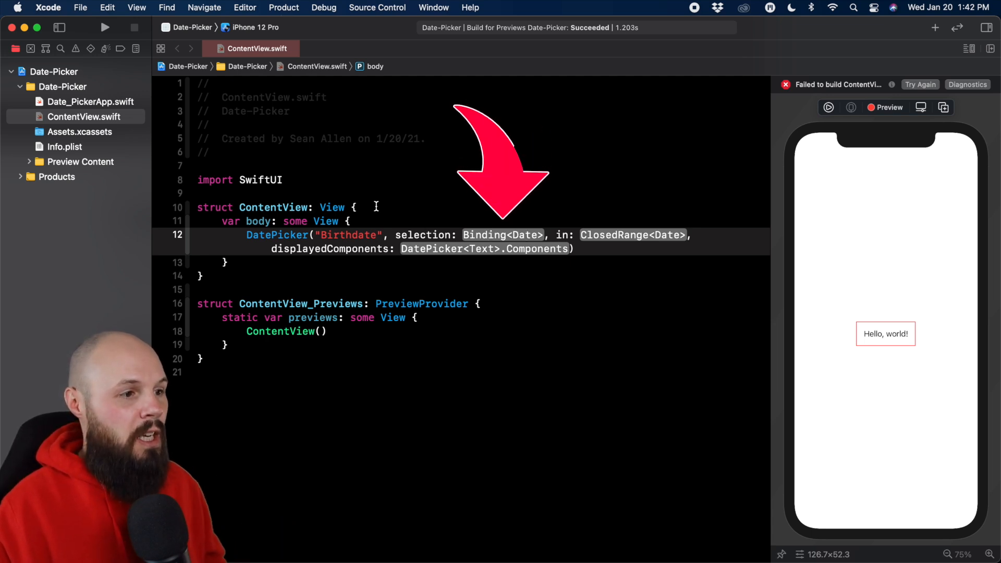
pyautogui.press('return')
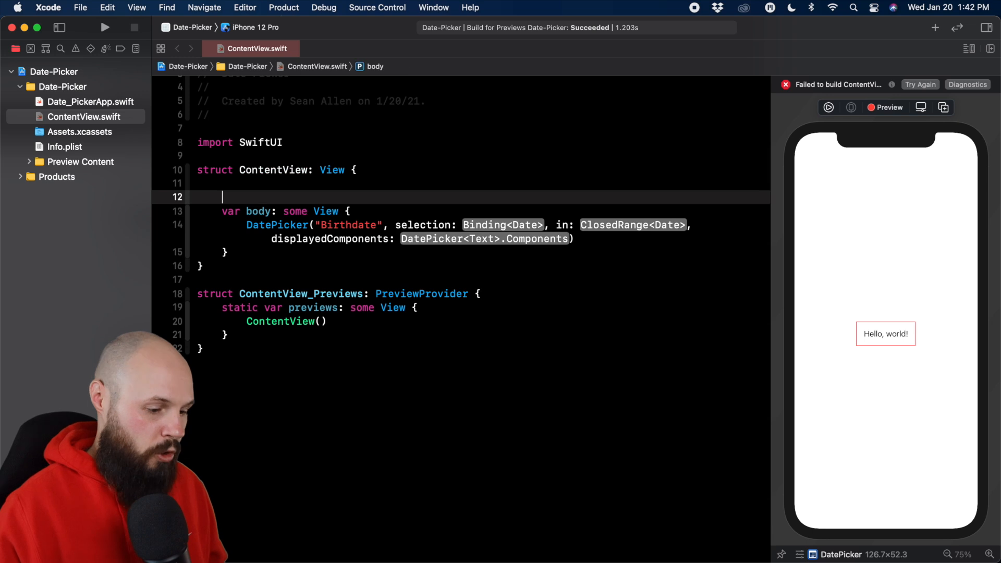
pyautogui.write('@S')
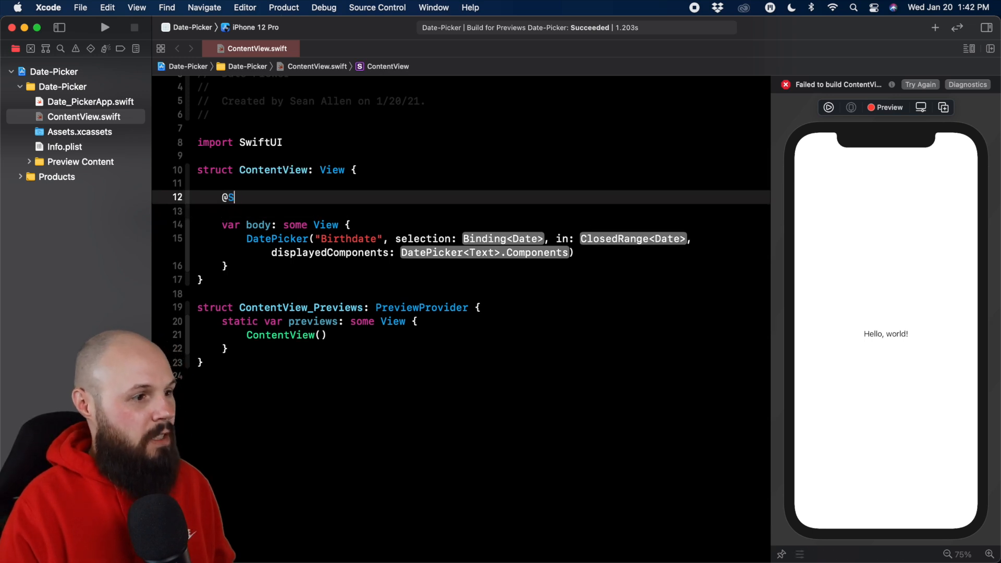
pyautogui.write('tate private var')
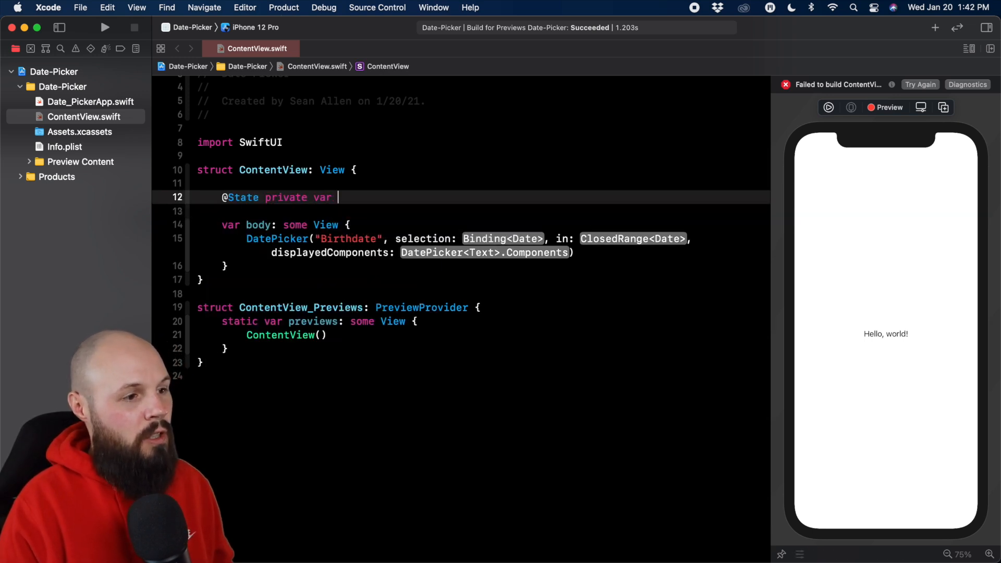
pyautogui.write('birthdate')
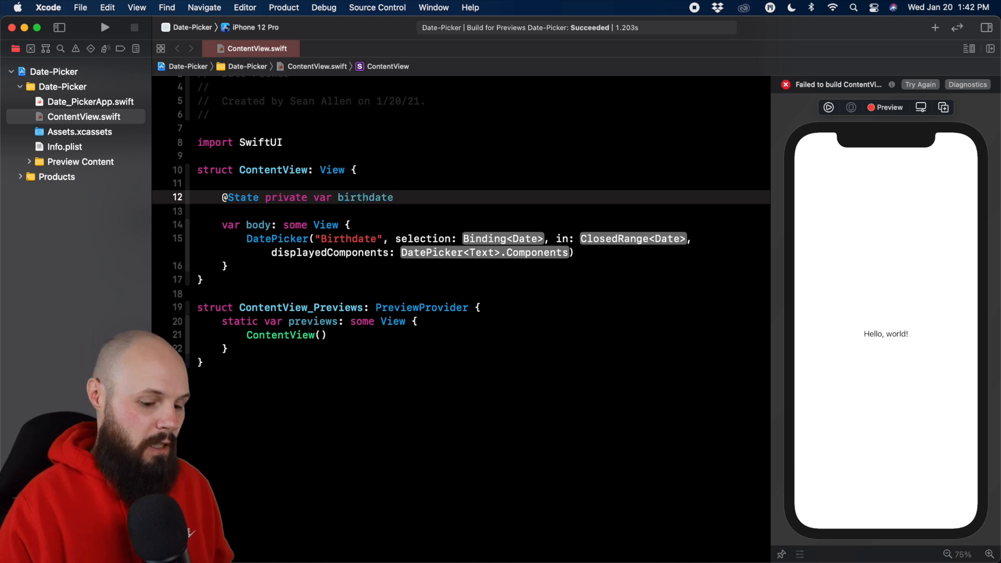
pyautogui.write('= Date(')
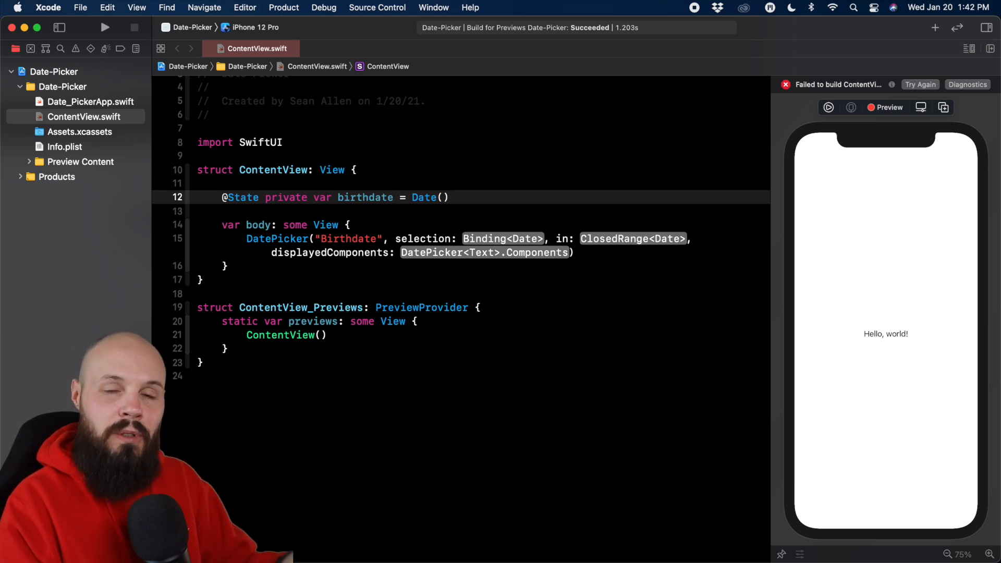
# Select the DatePicker's selection placeholder to start filling it in.
pyautogui.click(448, 197)
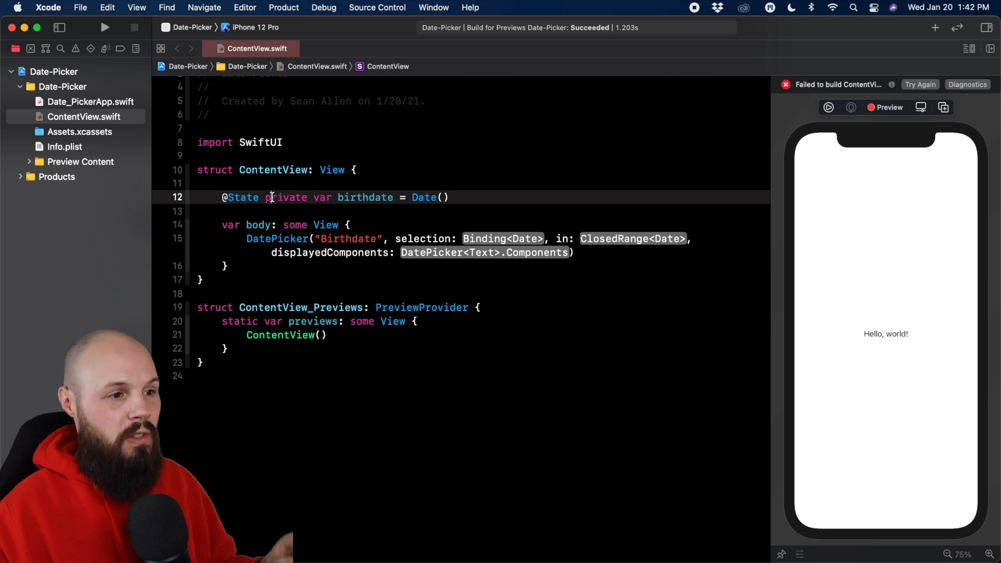
pyautogui.click(503, 238)
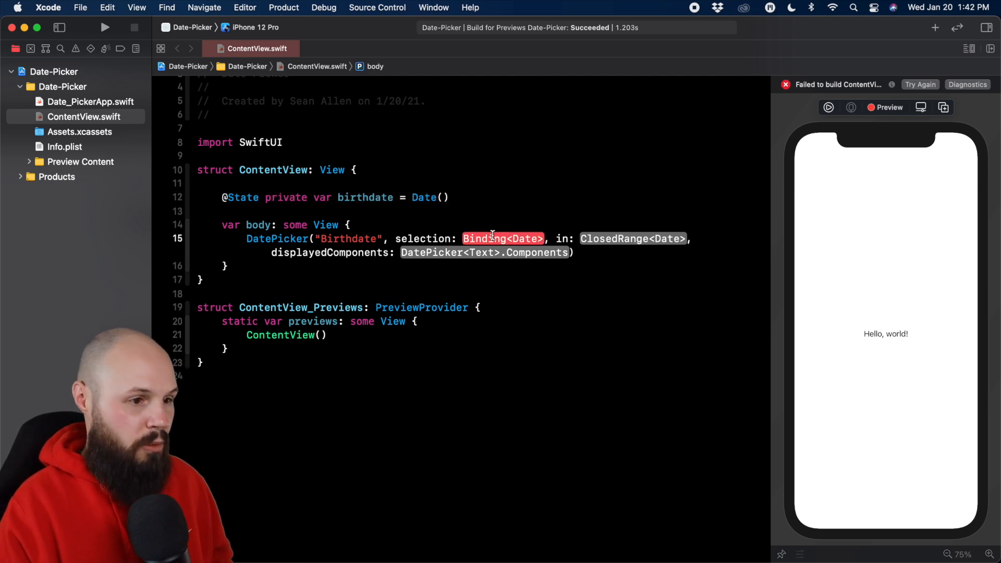
# Bind the picker to $birthdate, with range ...Date() and displayedComponents .date.
pyautogui.write('$birthdate')
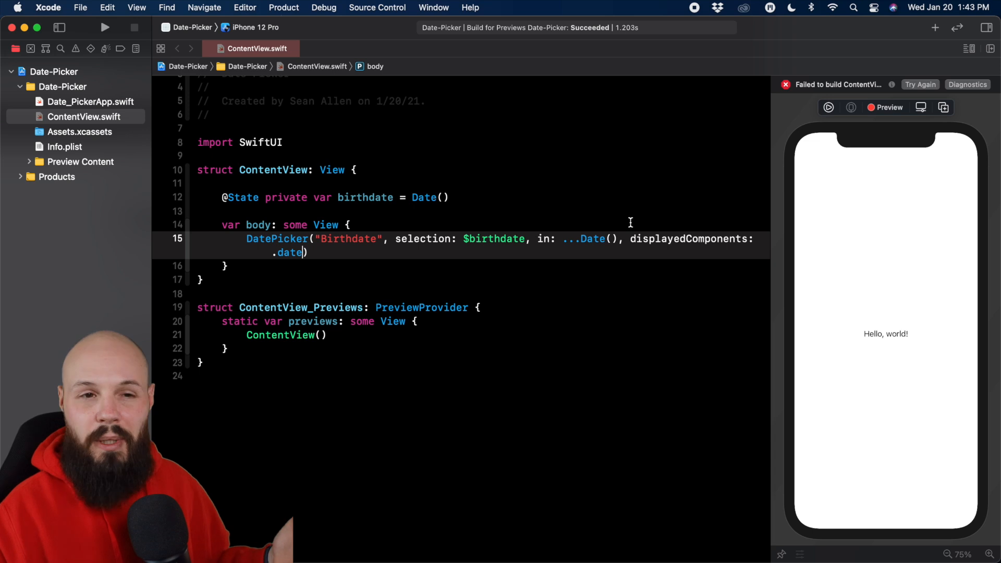
pyautogui.moveTo(920, 85)
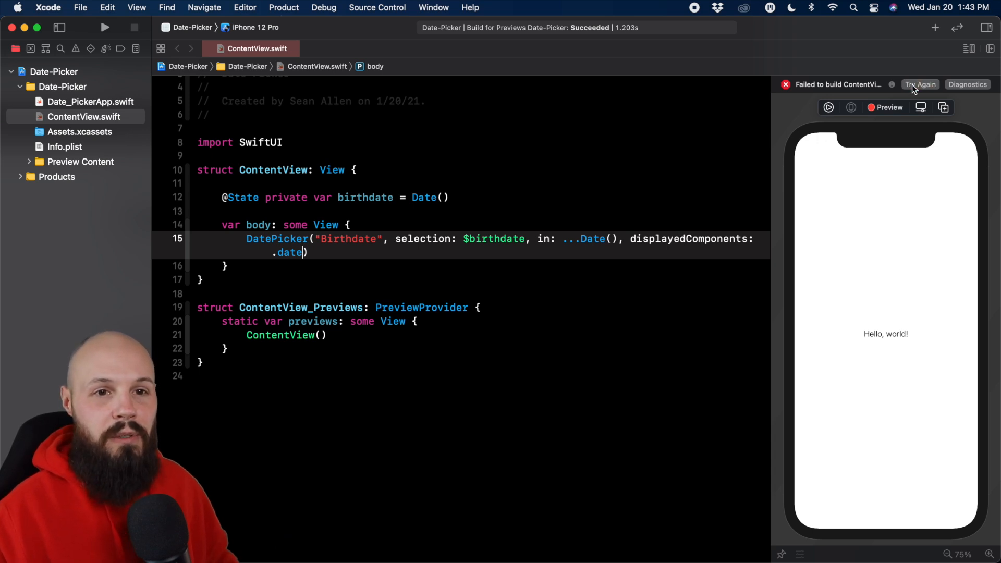
# Rebuild the preview showing Birthdate as Jan 20, 2021 and start Live Preview.
pyautogui.click(919, 85)
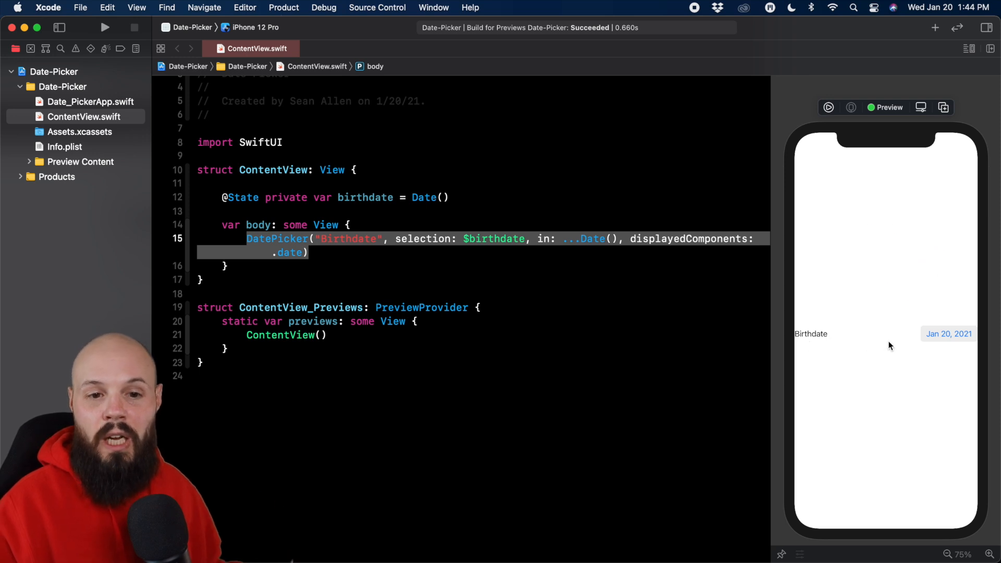
pyautogui.moveTo(962, 343)
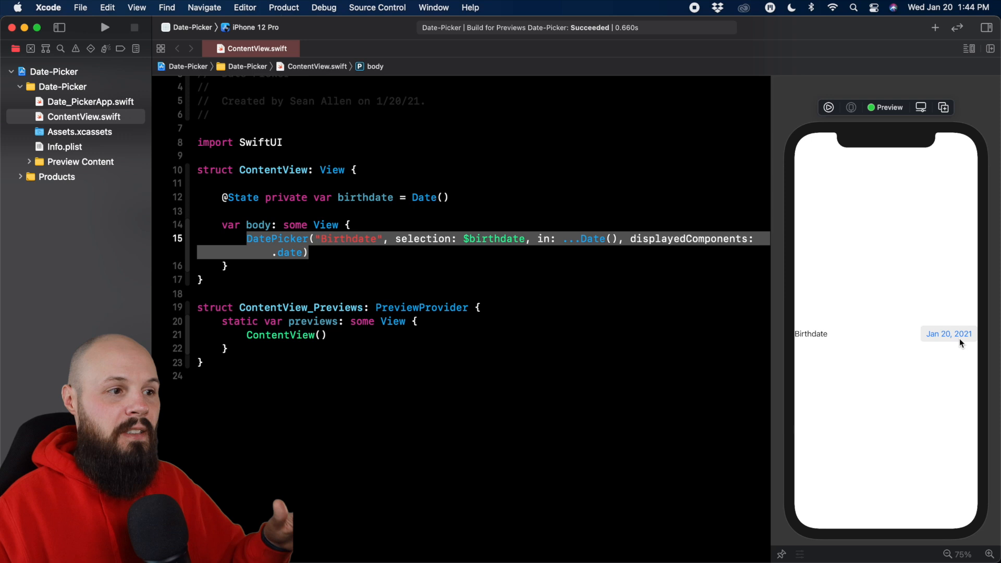
pyautogui.doubleClick(424, 197)
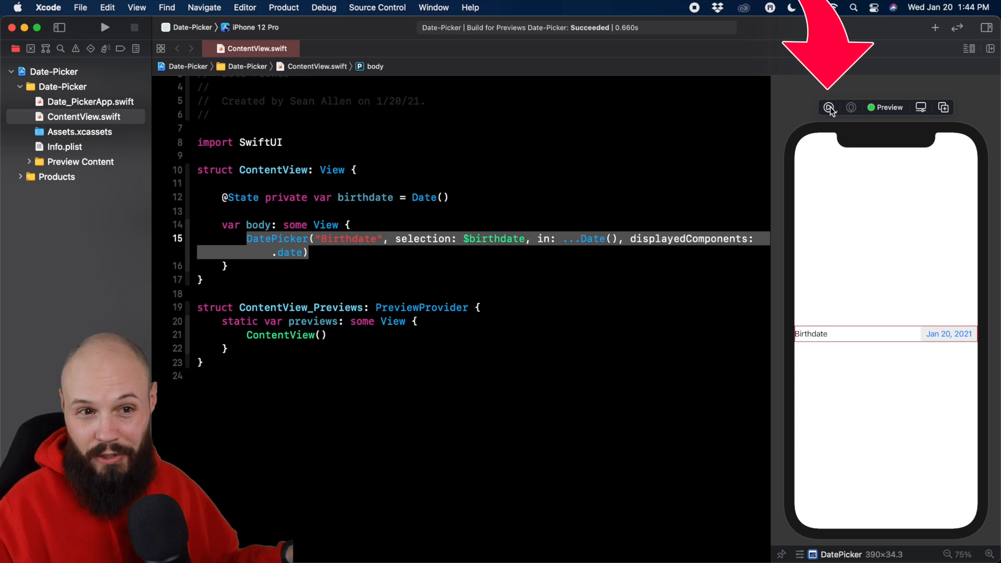
pyautogui.click(829, 108)
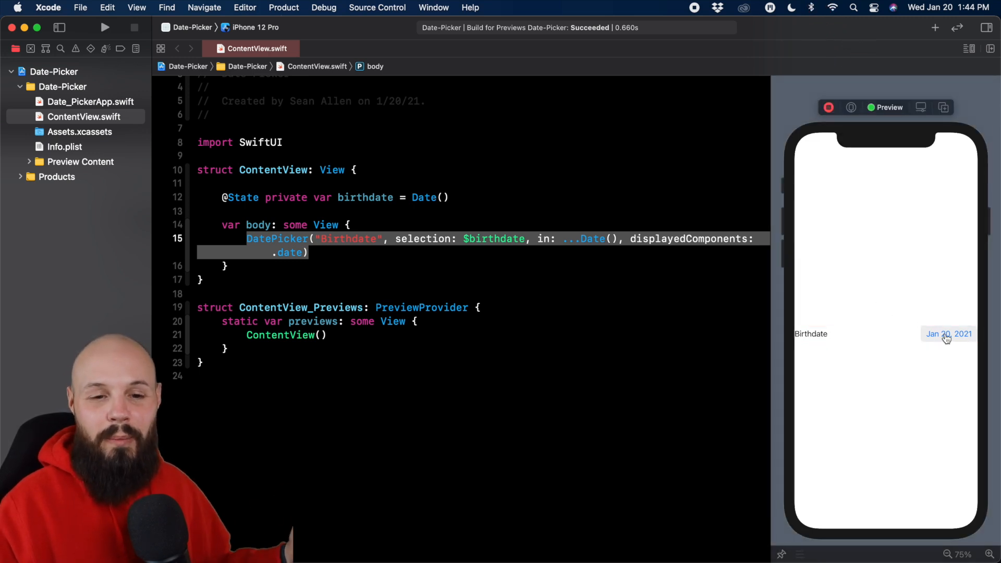
# Open the birthdate calendar in the live preview and browse back to the previous month.
pyautogui.click(947, 334)
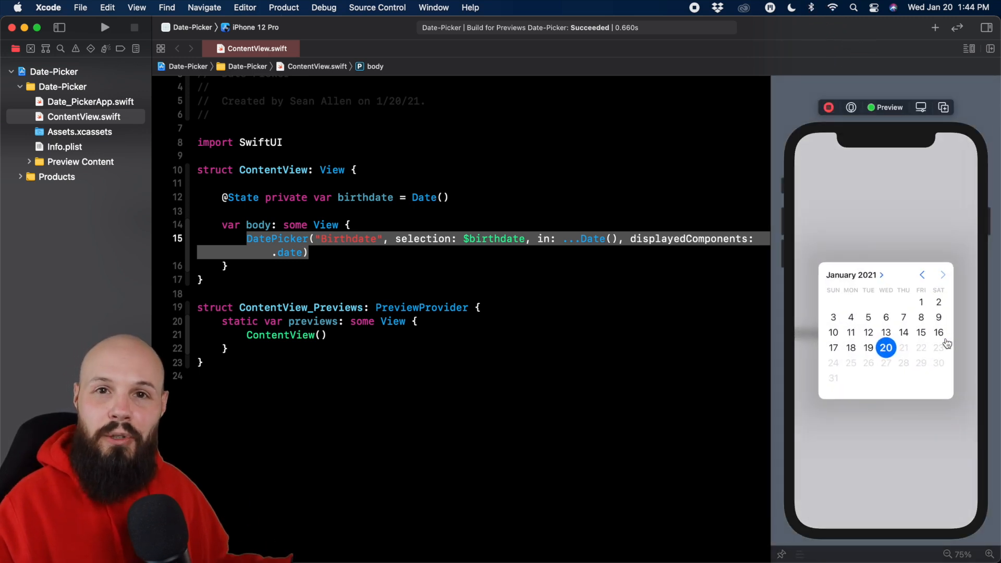
pyautogui.moveTo(915, 294)
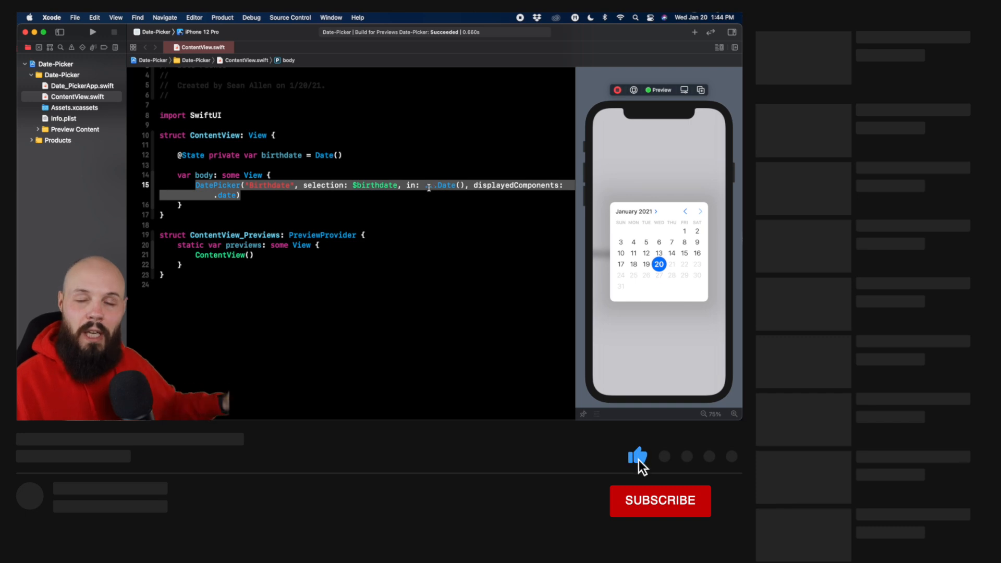
pyautogui.click(659, 500)
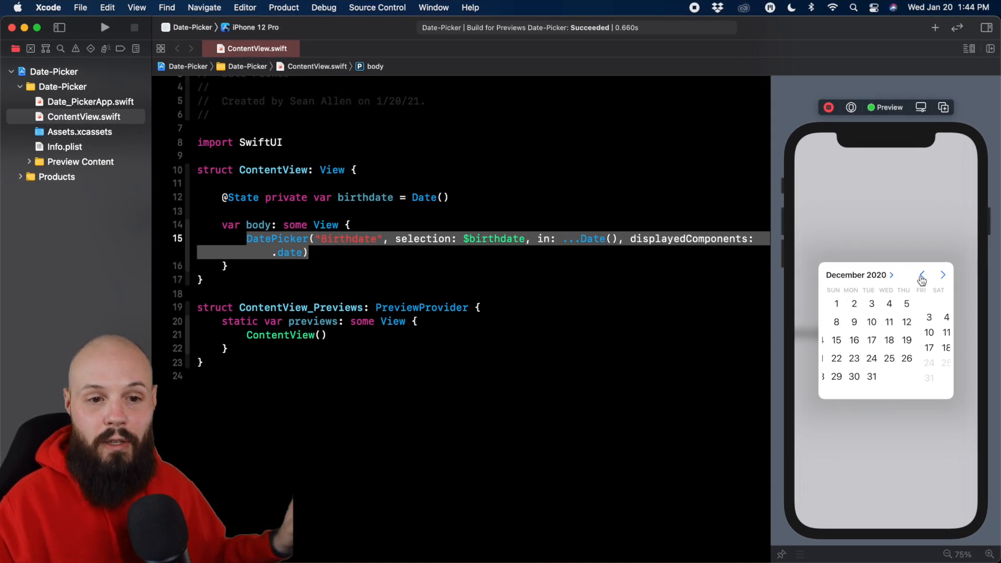
pyautogui.click(921, 275)
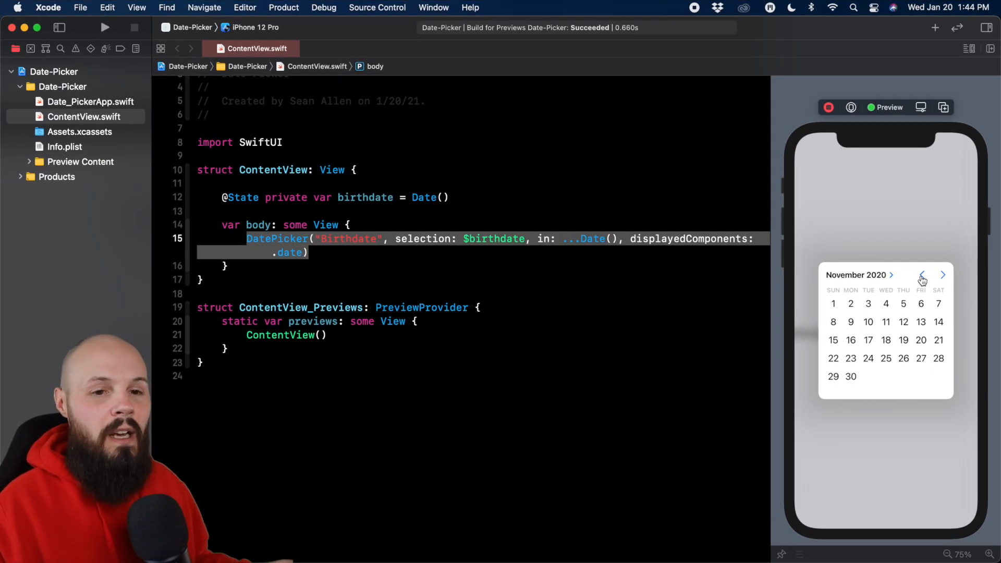
pyautogui.click(942, 274)
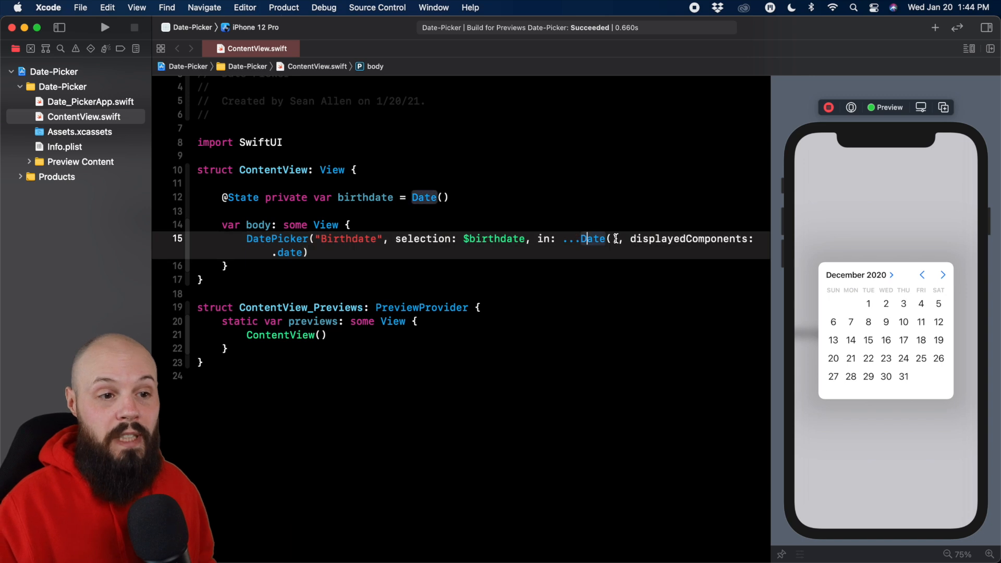
# Change the range to Date()... and confirm the calendar greys out dates before Jan 20, 2021.
pyautogui.press('backspace')
pyautogui.write('...')
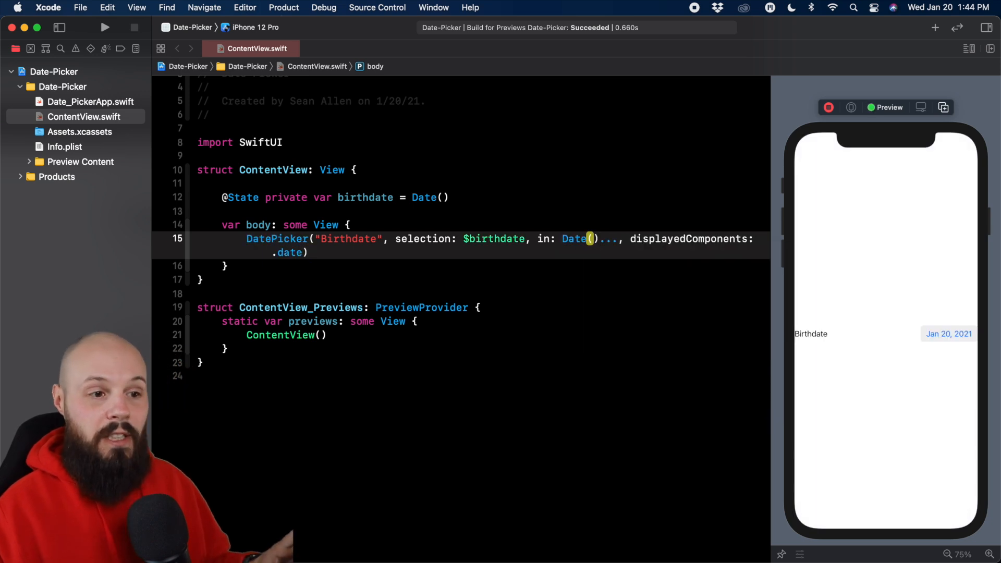
pyautogui.doubleClick(574, 239)
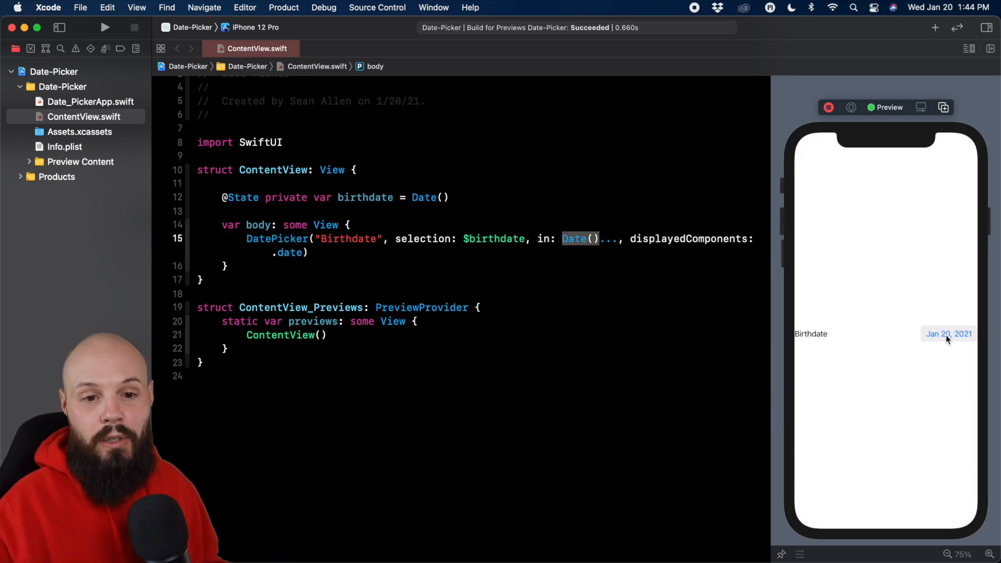
pyautogui.click(947, 334)
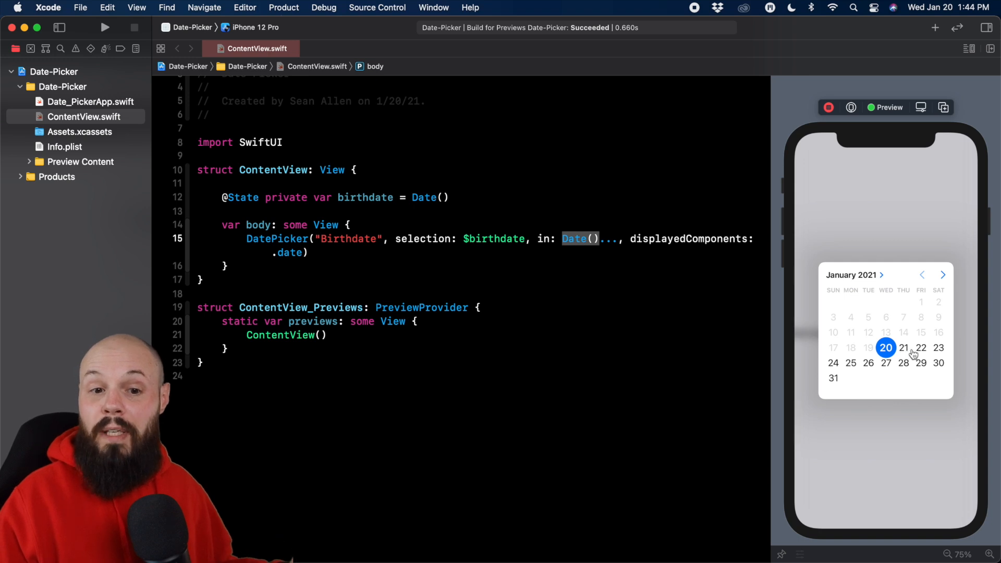
pyautogui.moveTo(803, 294)
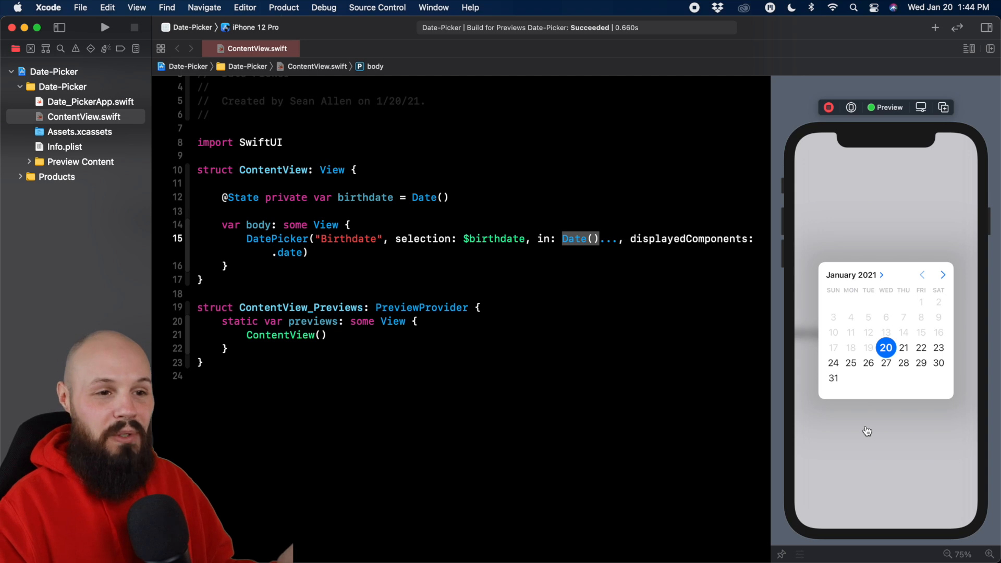
pyautogui.moveTo(860, 228)
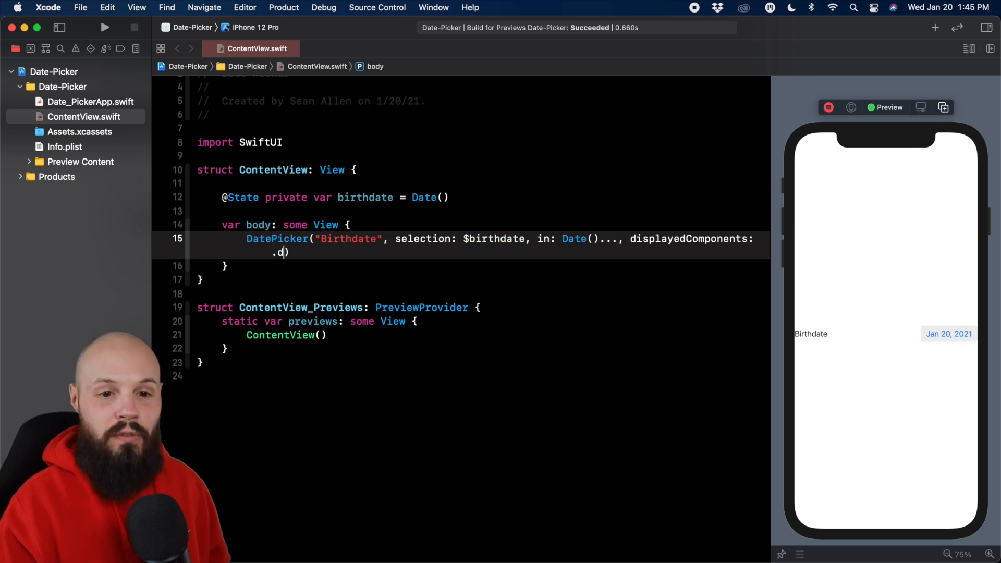
# Set displayedComponents to .hourAndMinute and try the 1:45 PM time selector in the preview.
pyautogui.write('hourAndMinute')
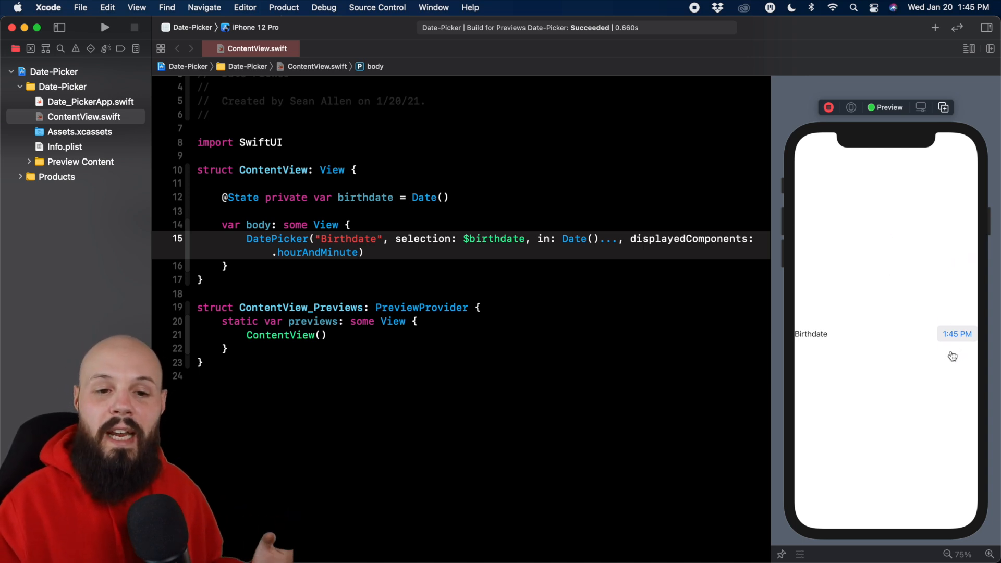
pyautogui.click(956, 333)
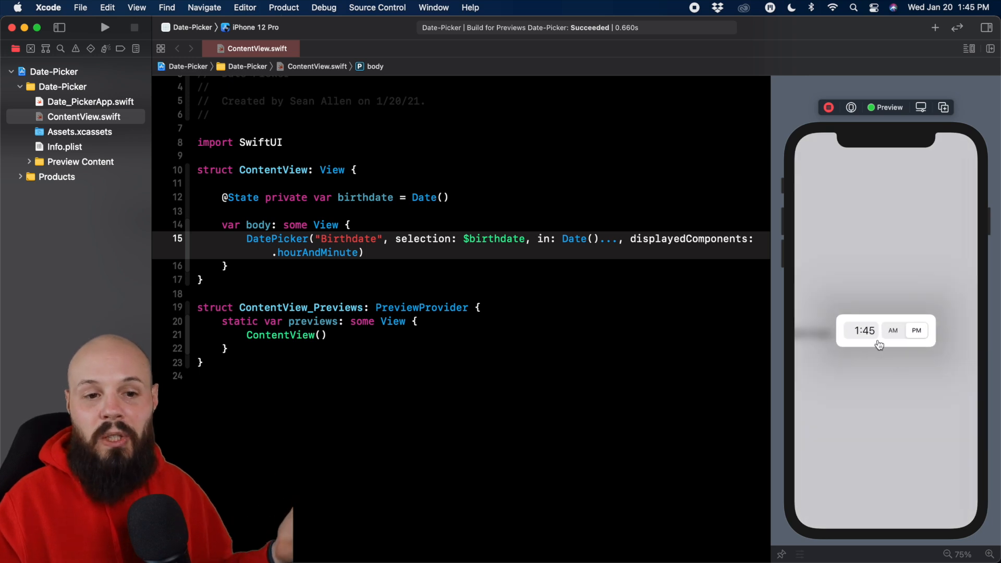
pyautogui.click(860, 331)
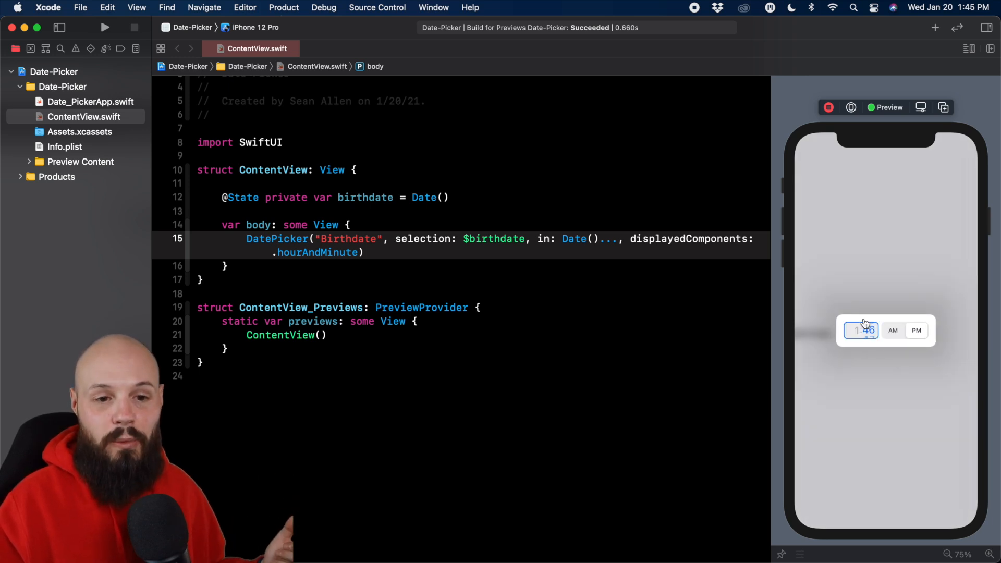
pyautogui.click(910, 381)
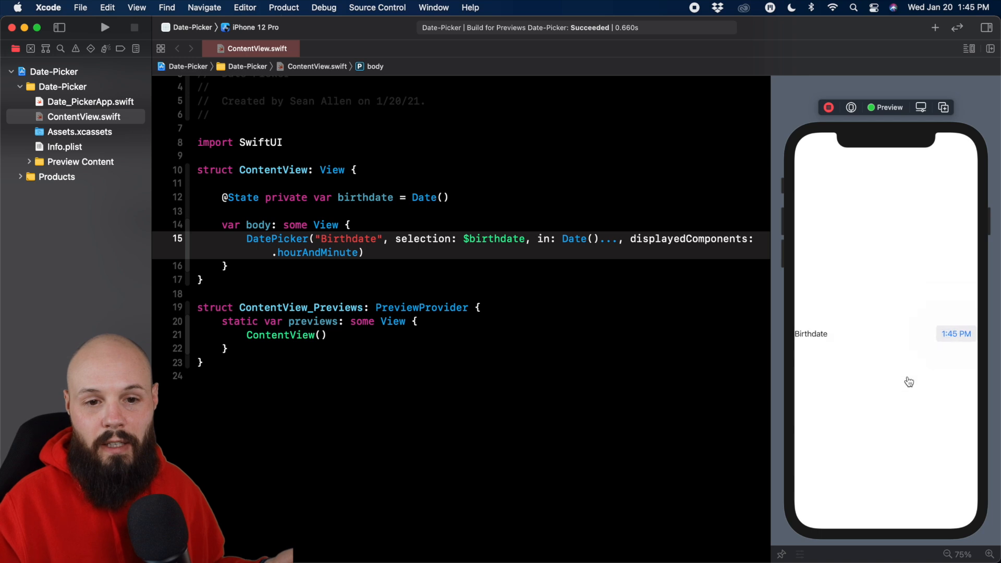
pyautogui.moveTo(954, 342)
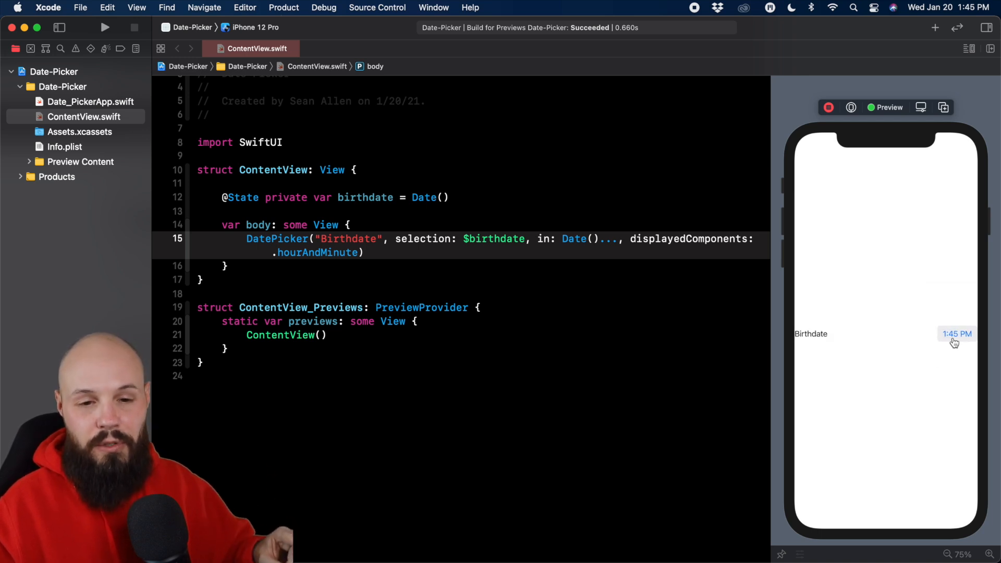
pyautogui.click(956, 334)
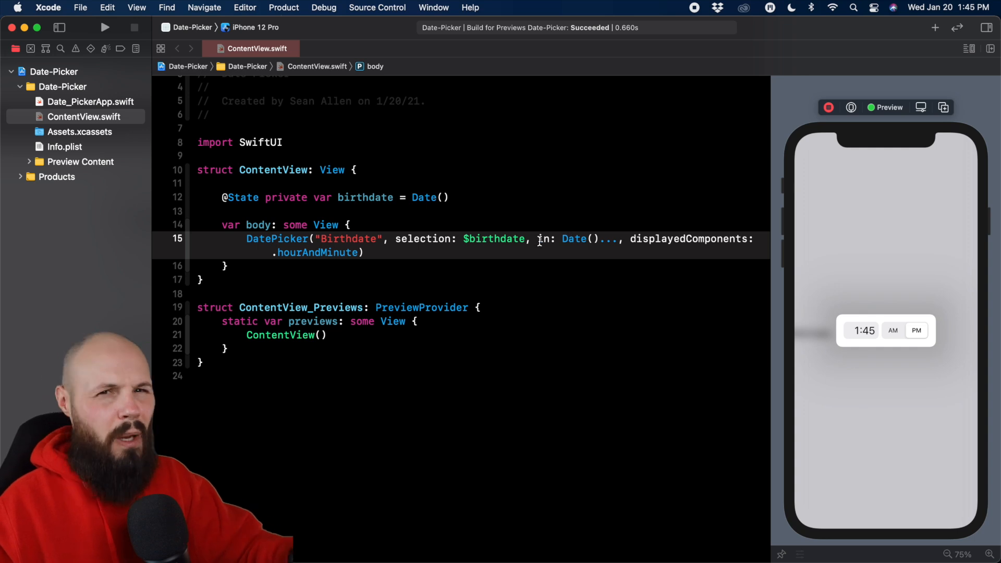
pyautogui.moveTo(875, 332)
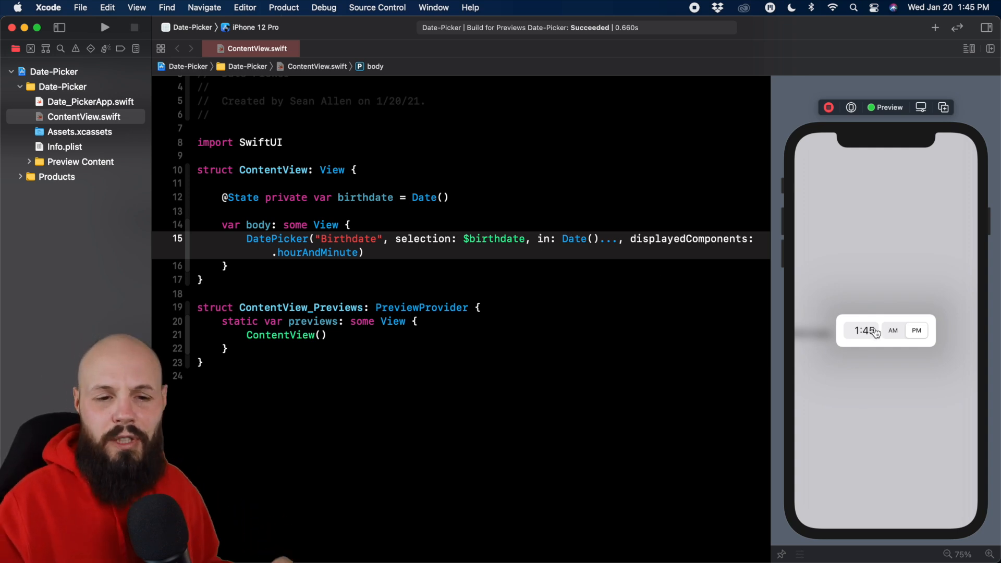
pyautogui.moveTo(858, 347)
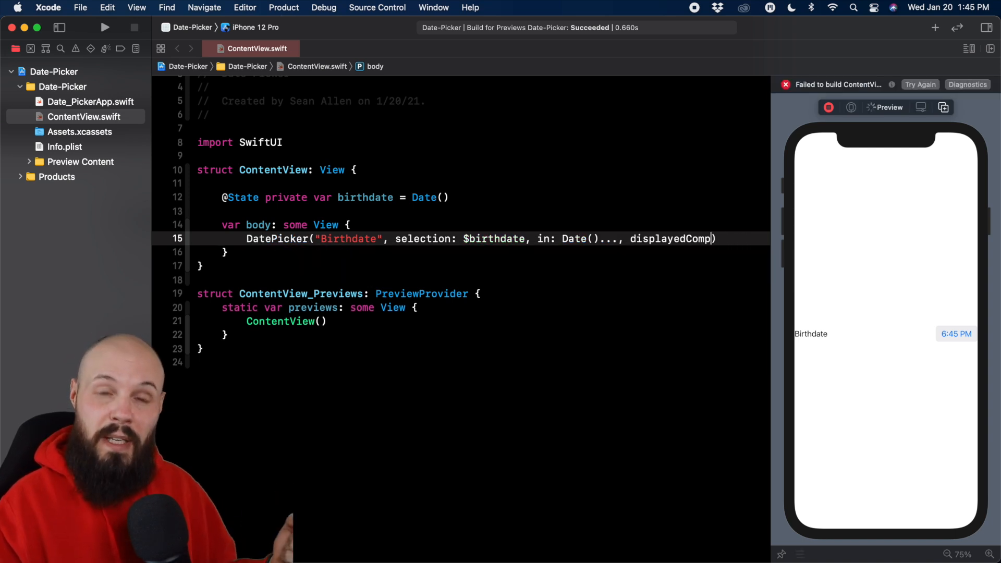
# Drop the displayedComponents argument and view the combined calendar and time selector in the preview.
pyautogui.press('backspace')
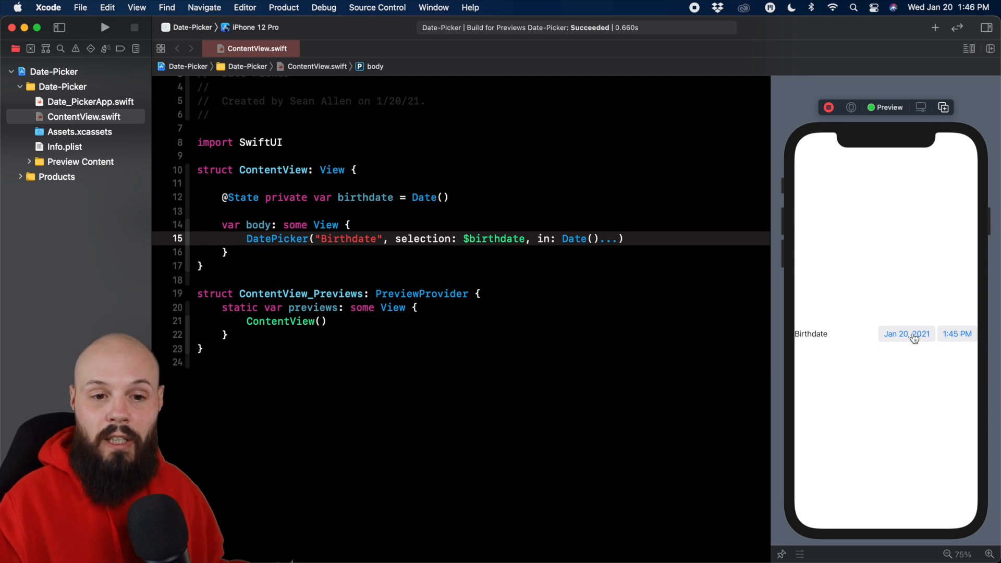
pyautogui.click(906, 333)
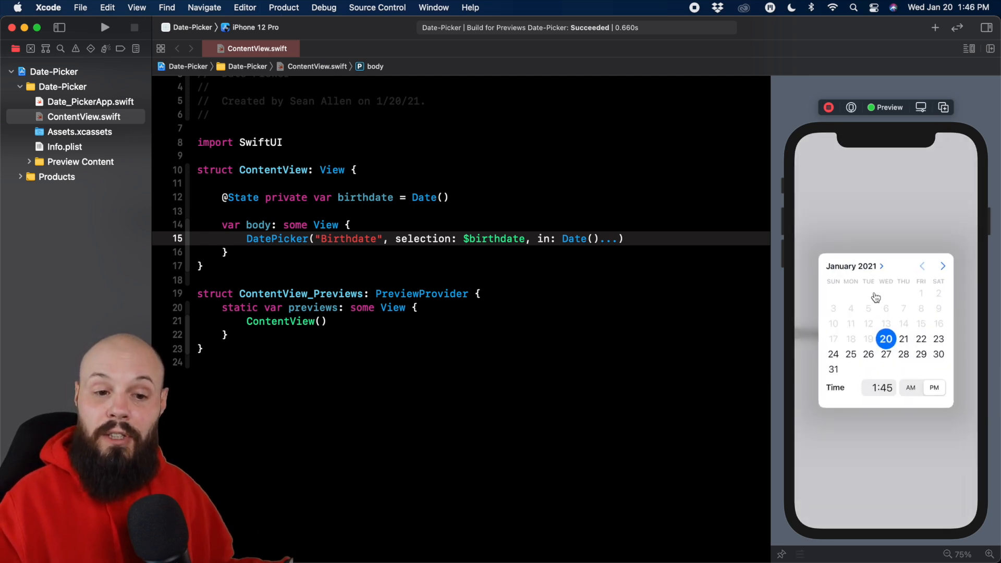
pyautogui.moveTo(908, 400)
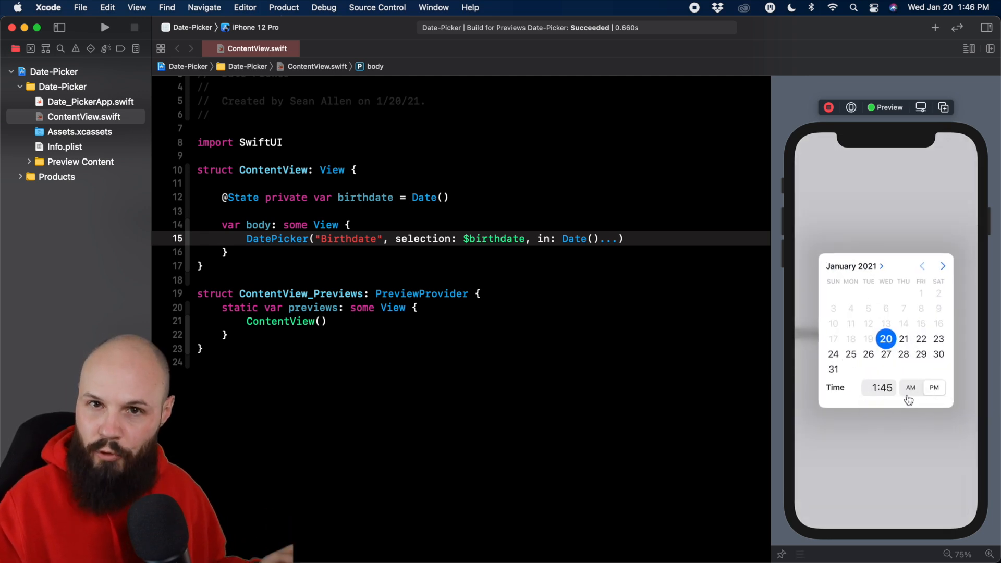
pyautogui.moveTo(888, 374)
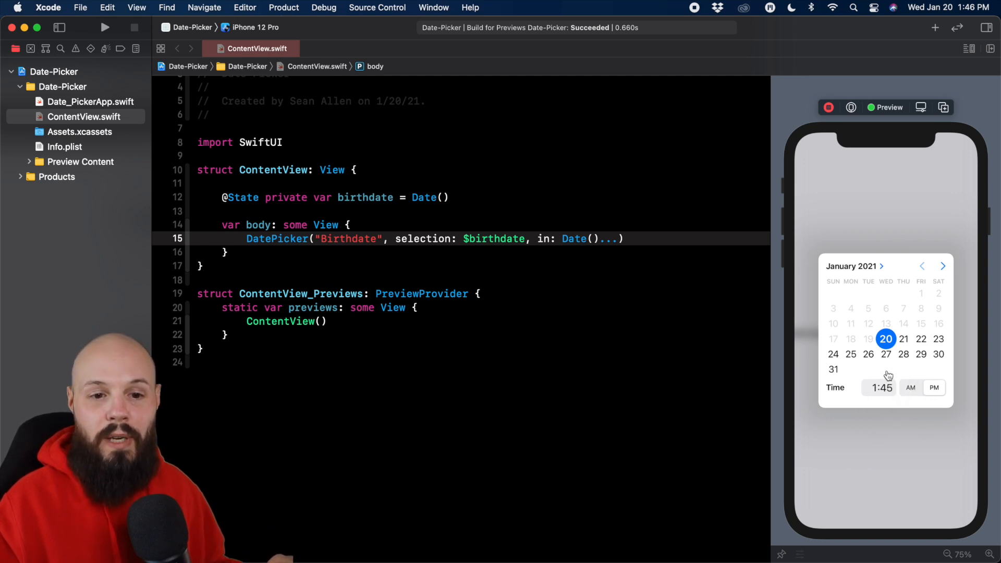
pyautogui.click(880, 388)
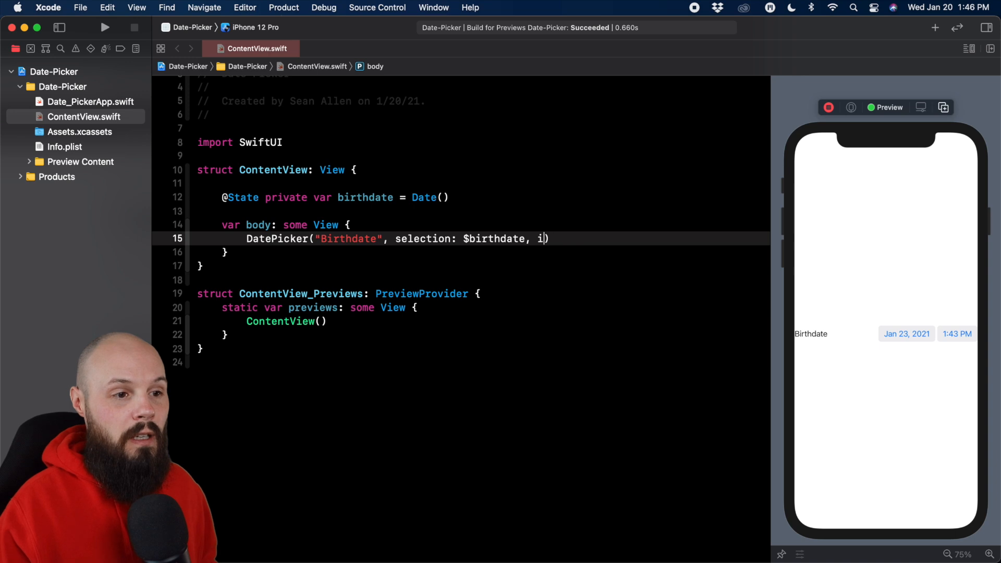
# Remove the date range and browse the calendar freely between 2020 and 2021 months.
pyautogui.press('backspace')
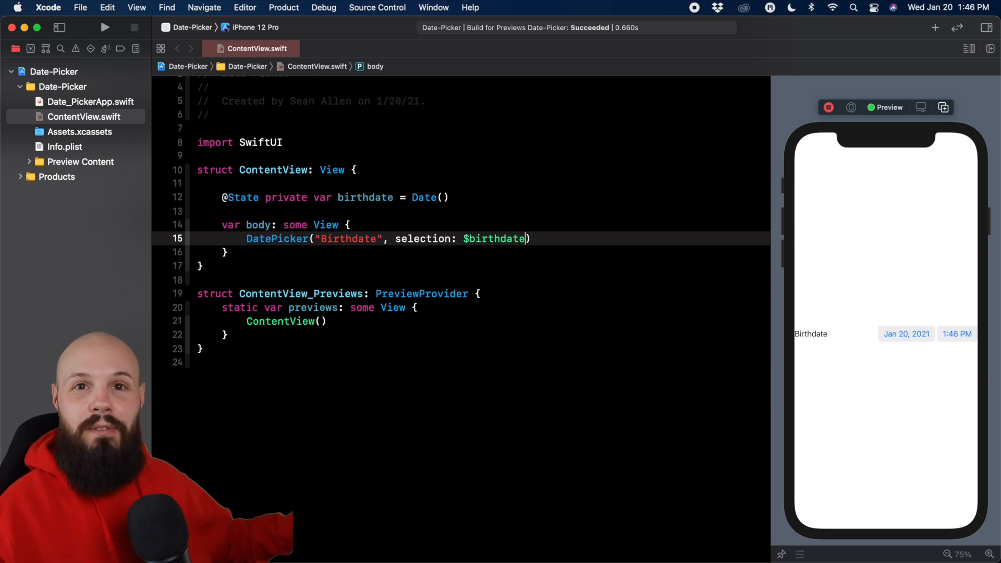
pyautogui.moveTo(896, 360)
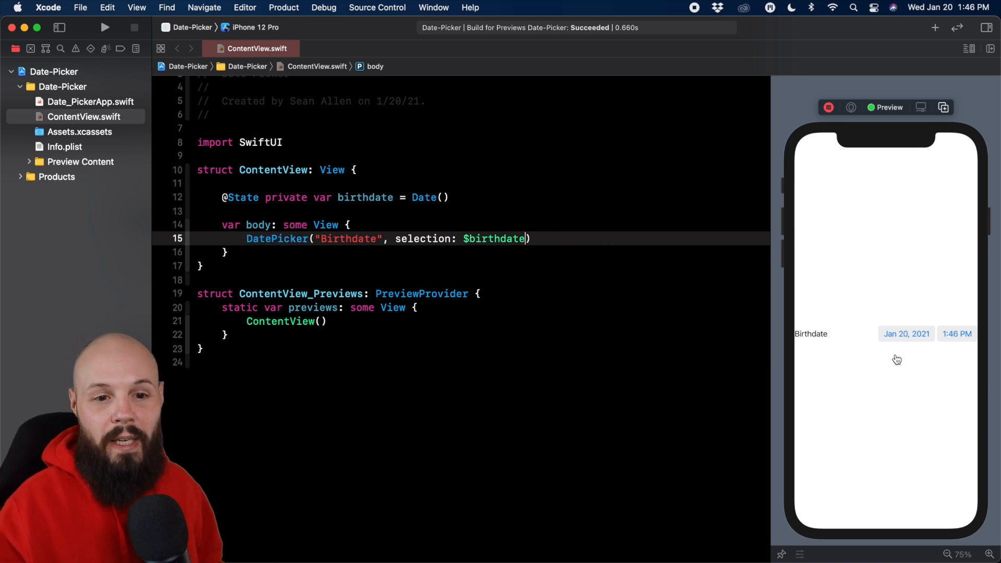
pyautogui.click(906, 333)
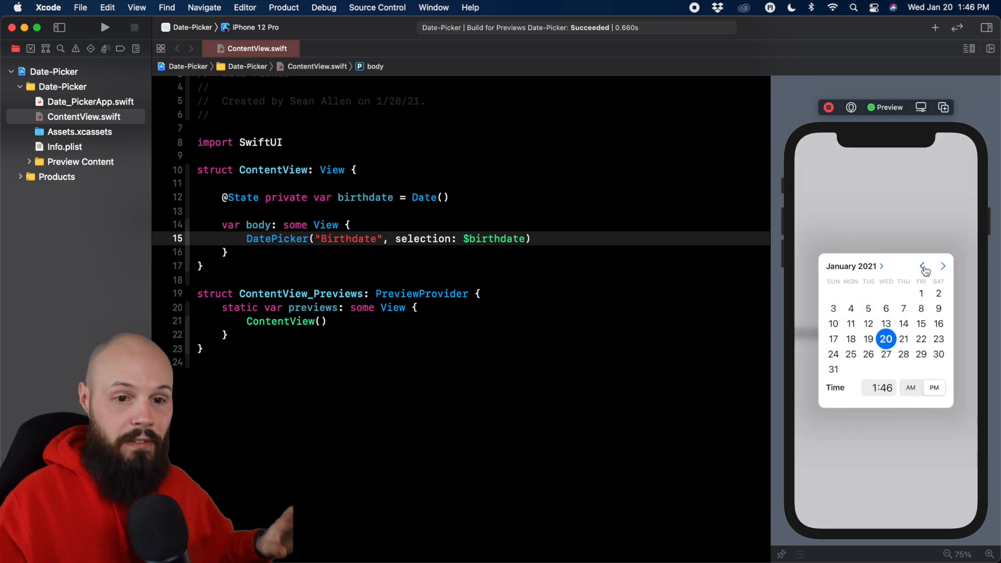
pyautogui.click(922, 266)
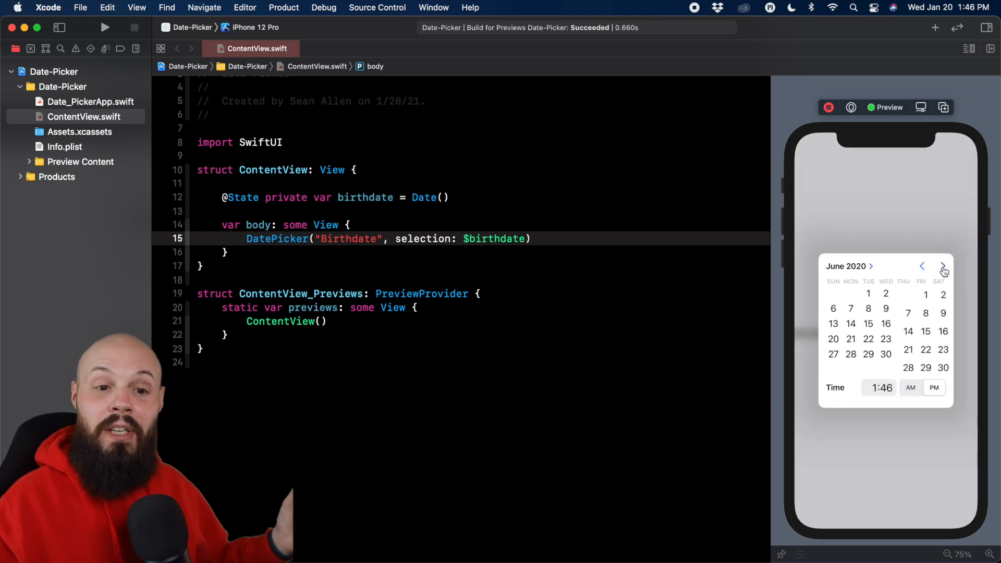
pyautogui.click(944, 266)
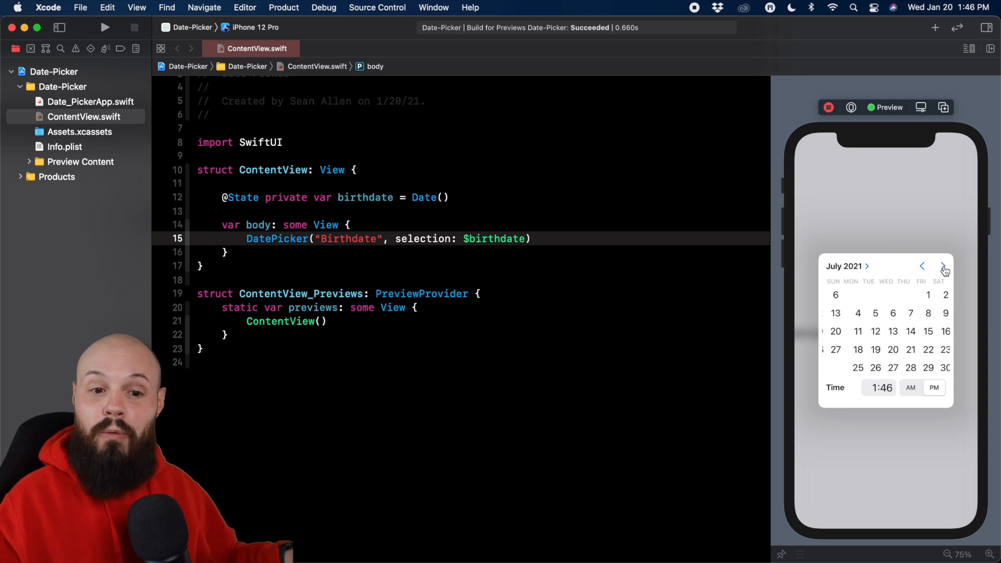
pyautogui.click(944, 265)
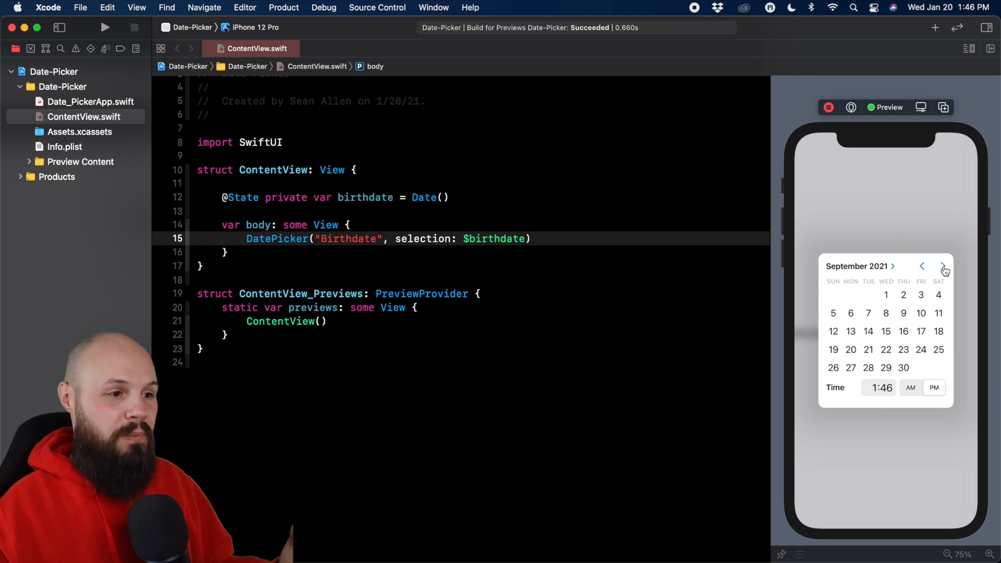
# Select the entire DatePicker line in the editor.
pyautogui.doubleClick(495, 238)
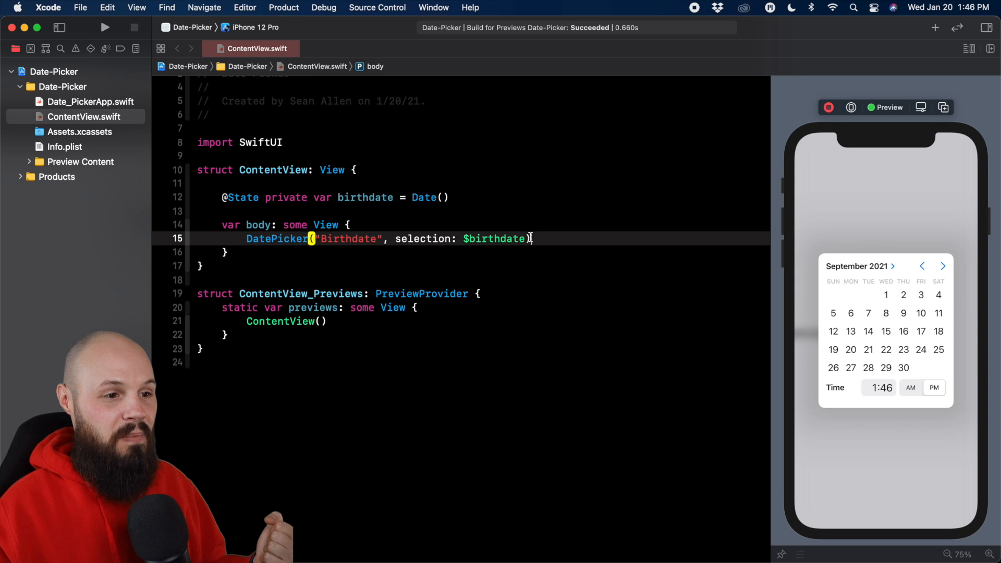
pyautogui.tripleClick(382, 238)
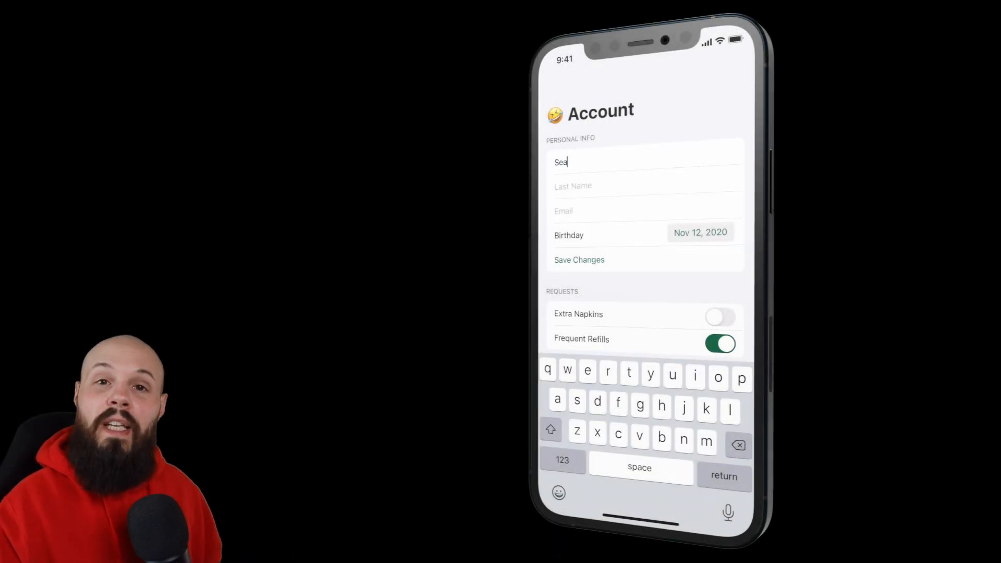
pyautogui.click(700, 232)
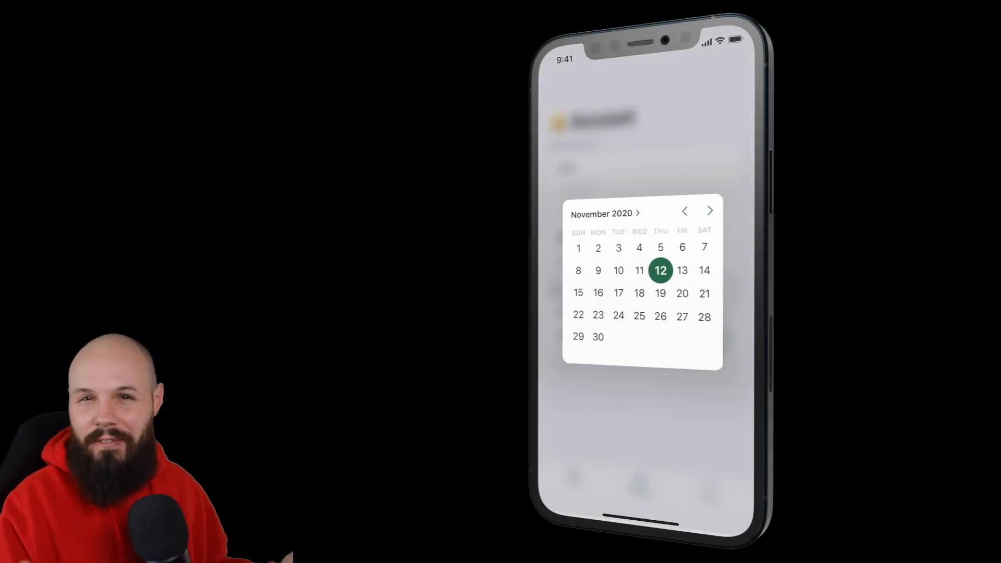
pyautogui.click(684, 210)
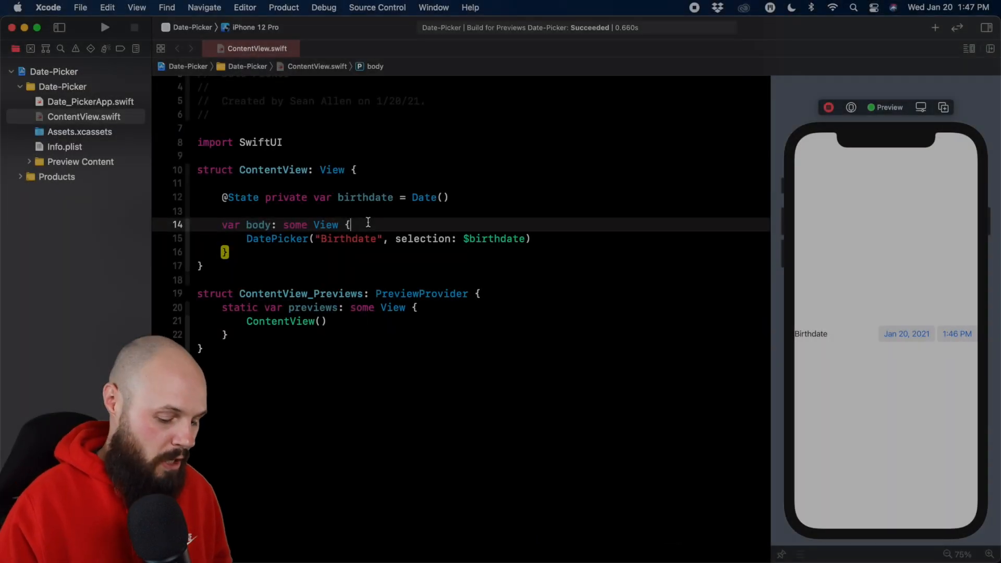
# Wrap the DatePicker in Form { } so Birthdate appears as a form row in the preview.
pyautogui.write('Form {')
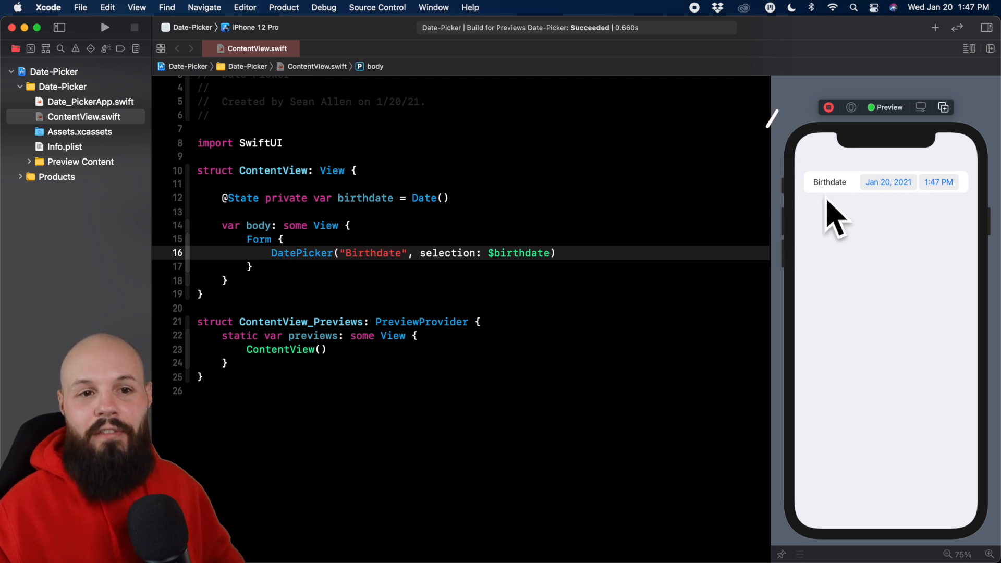
pyautogui.moveTo(442, 279)
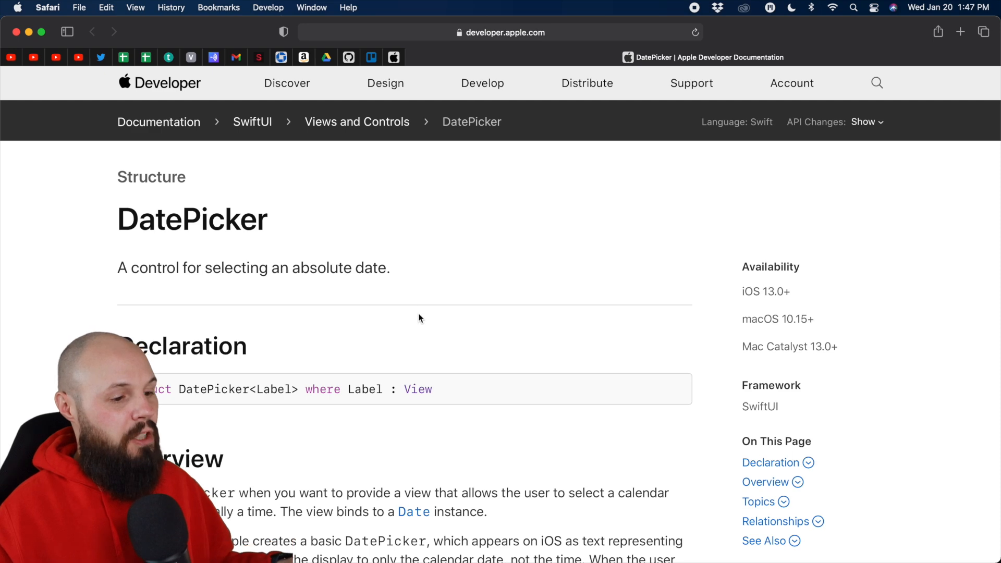
# Scroll Apple's DatePicker documentation down to the Styling Date Pickers section.
pyautogui.scroll(-3)
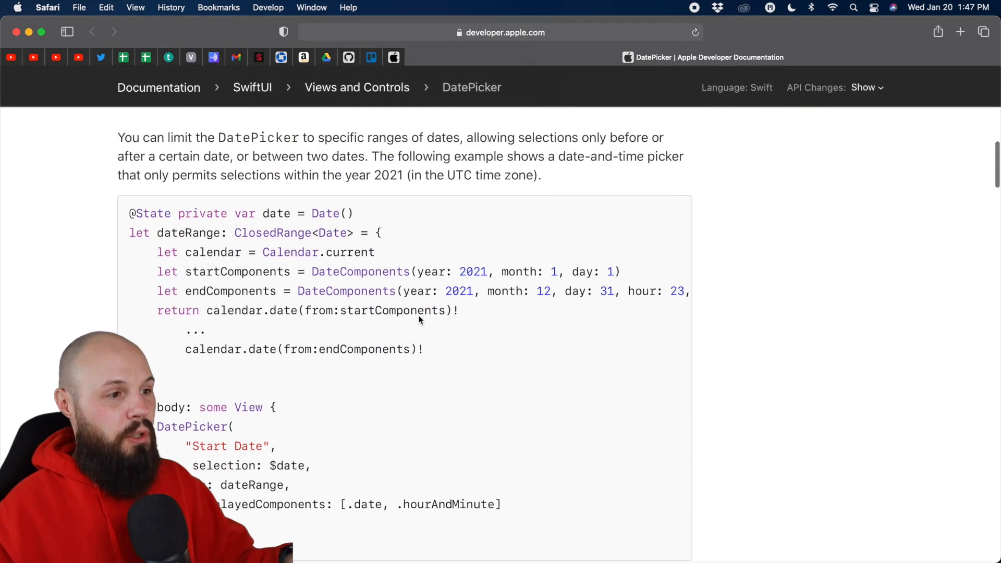
pyautogui.scroll(3)
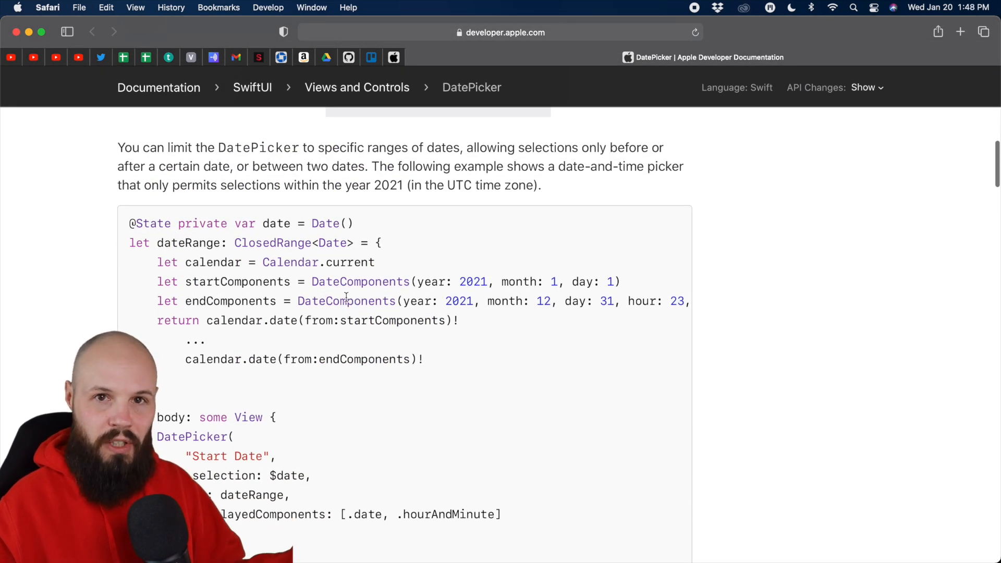
pyautogui.scroll(-3)
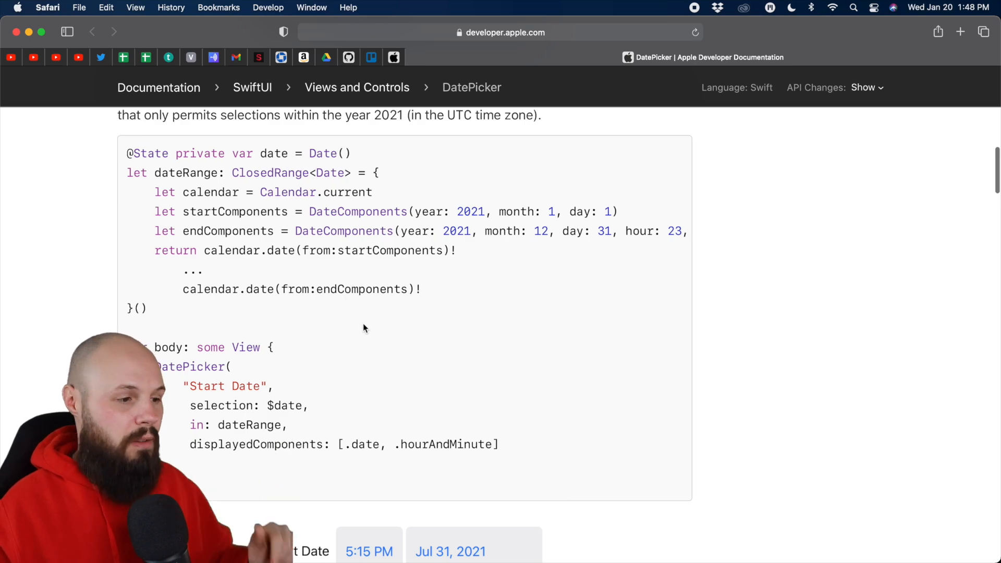
pyautogui.scroll(-3)
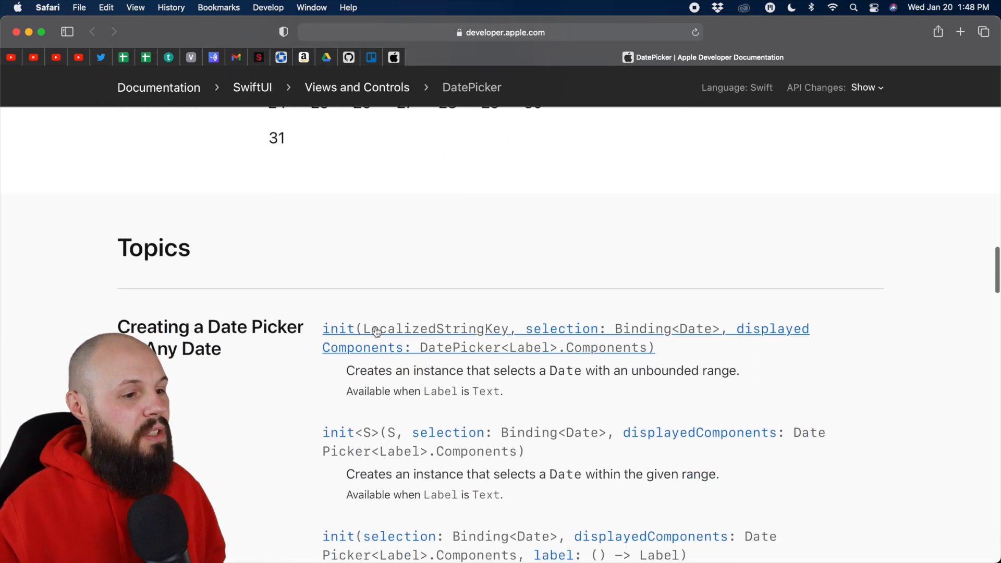
pyautogui.scroll(-3)
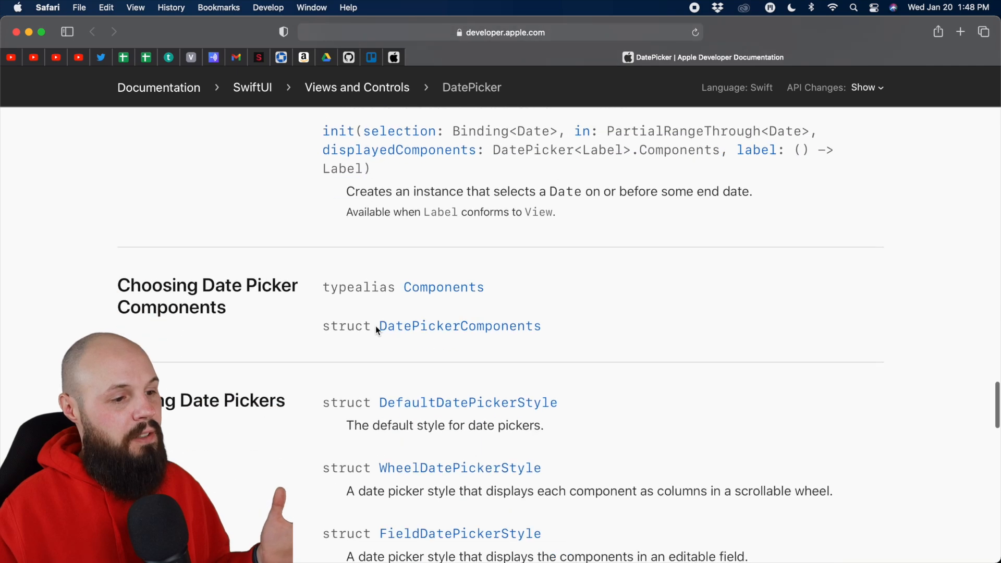
pyautogui.scroll(-3)
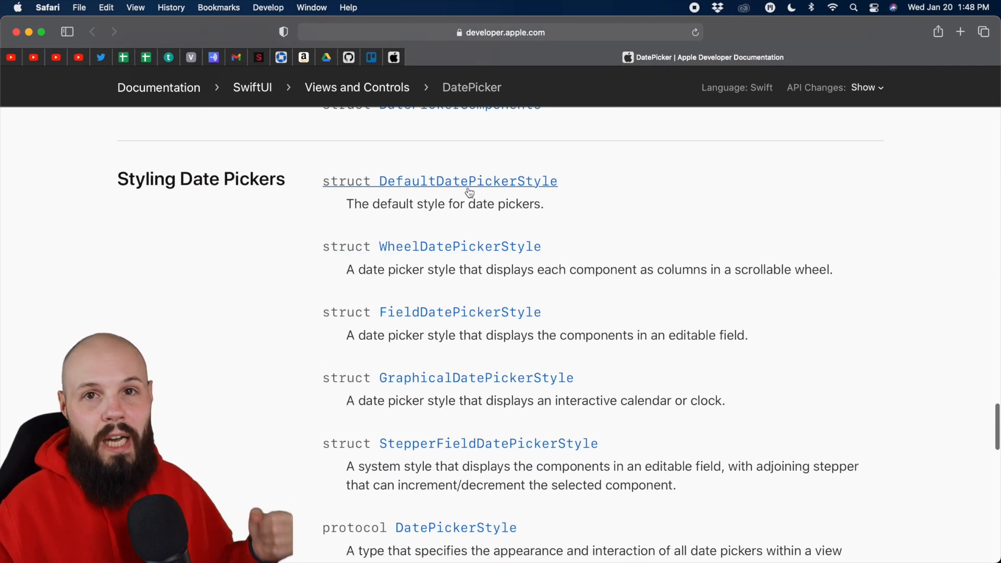
pyautogui.moveTo(447, 250)
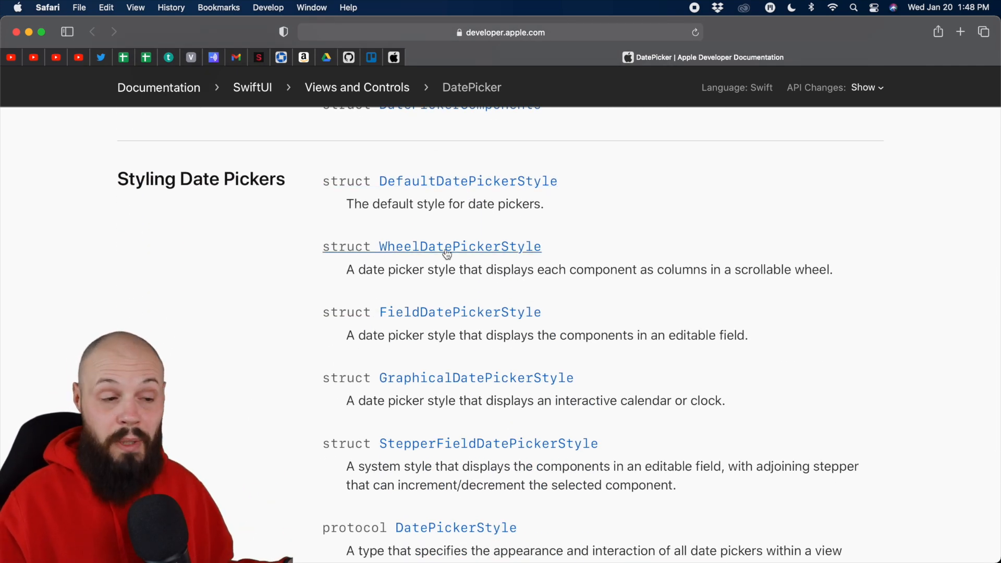
pyautogui.scroll(-3)
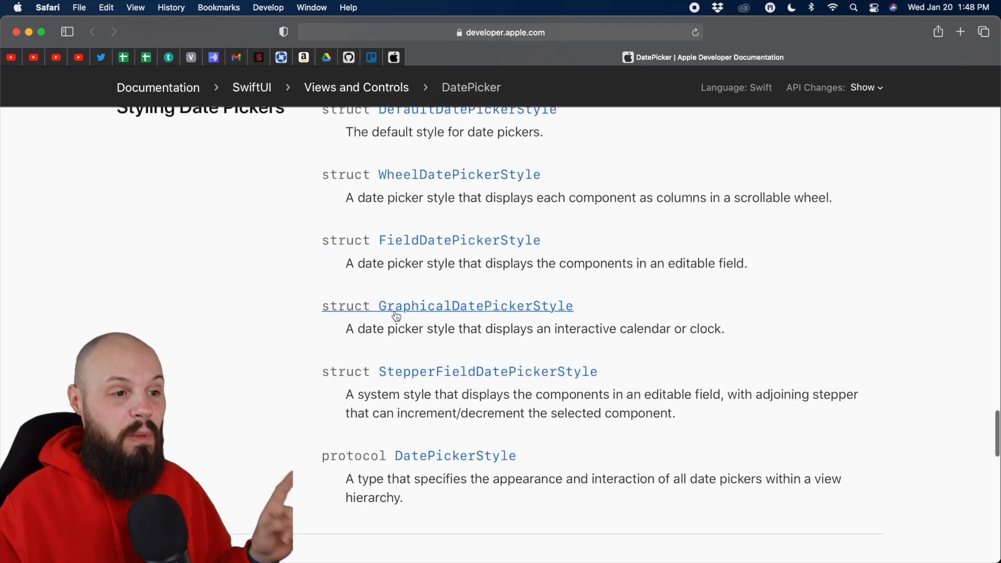
pyautogui.scroll(-3)
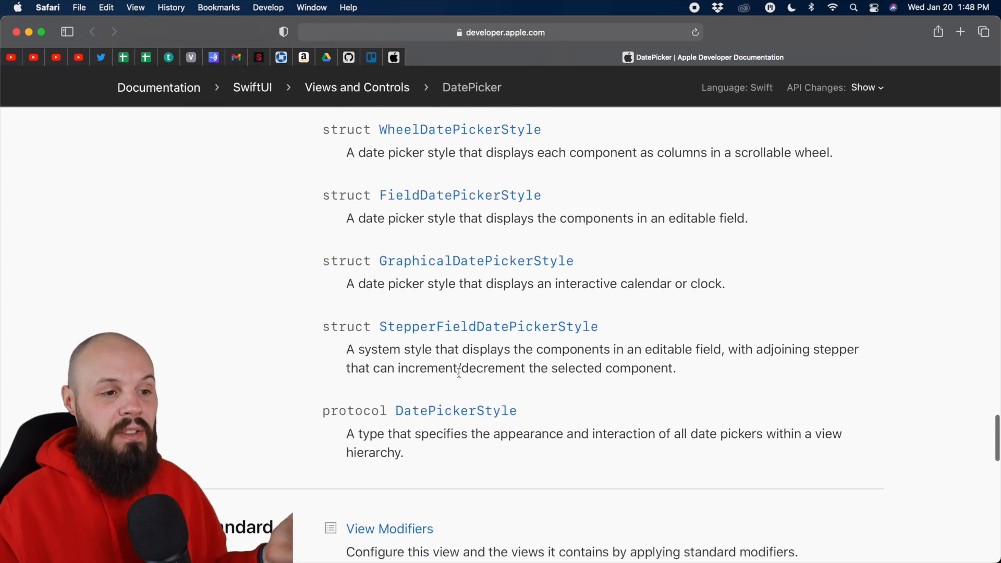
pyautogui.scroll(-3)
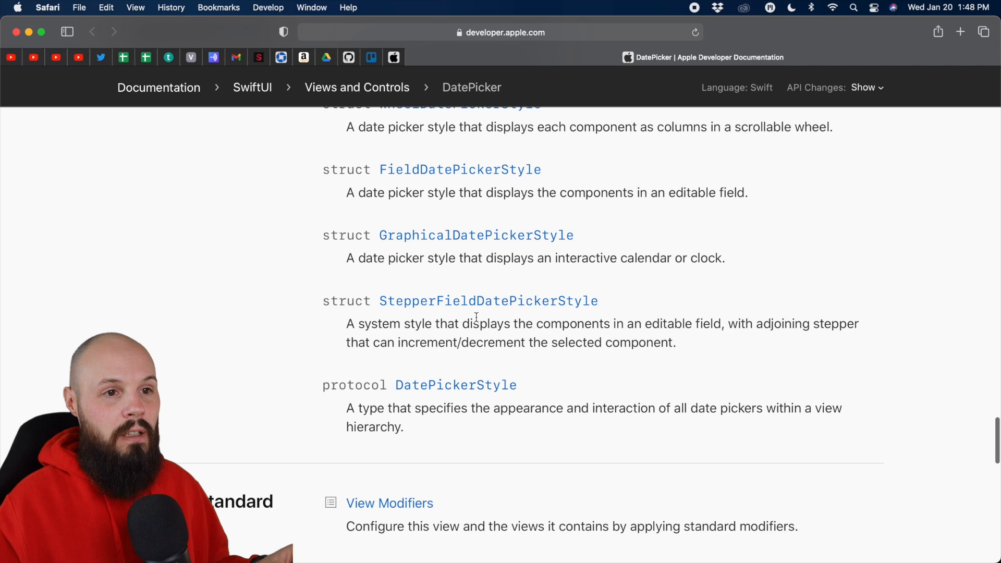
# View the StepperFieldDatePickerStyle page, then return to the list of date picker styles.
pyautogui.click(488, 300)
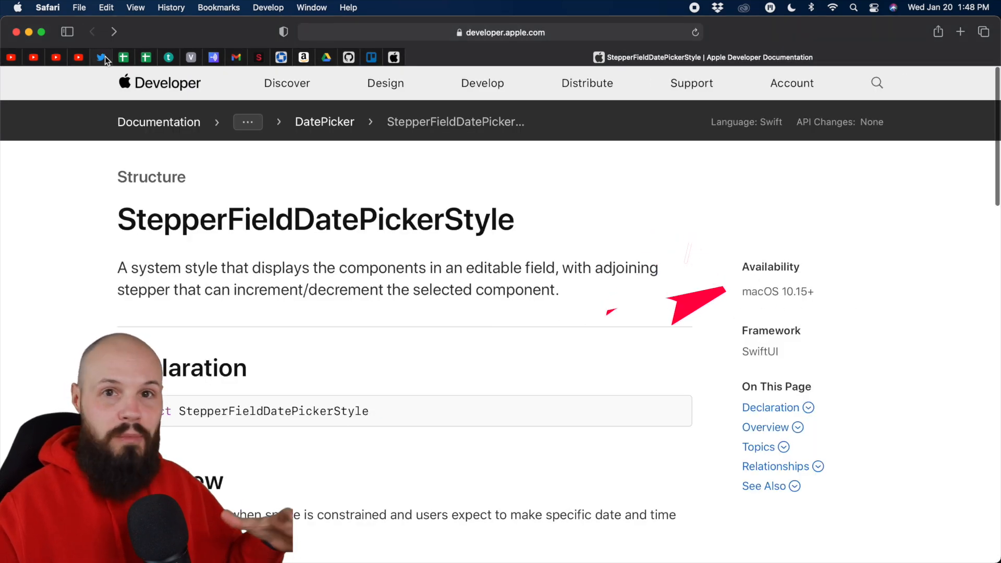
pyautogui.click(92, 32)
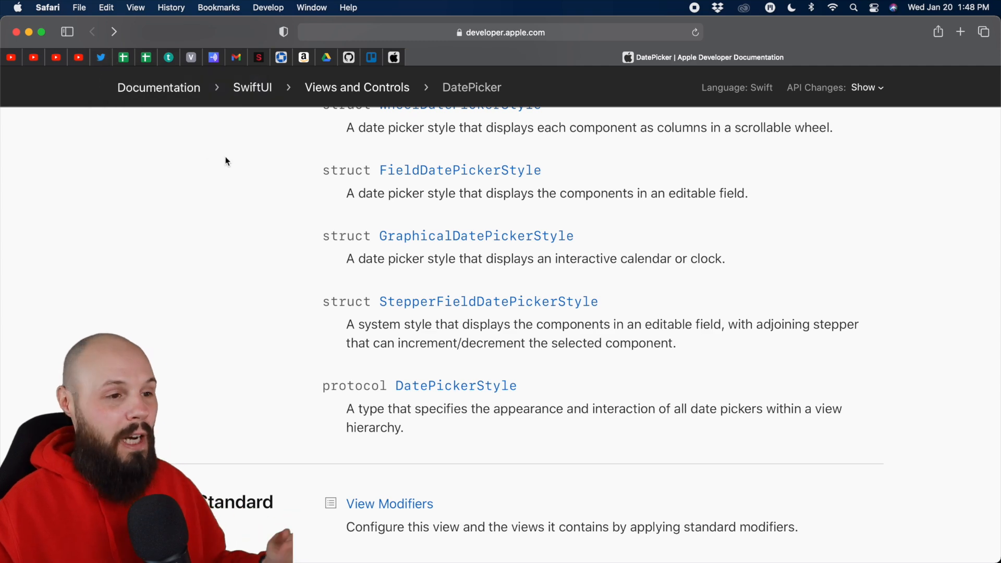
pyautogui.scroll(3)
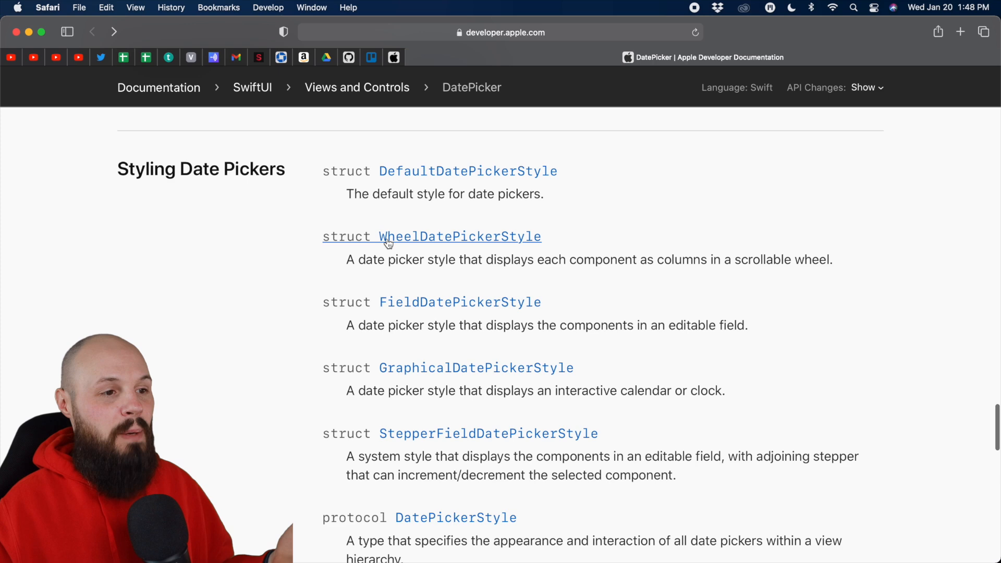
pyautogui.moveTo(44, 54)
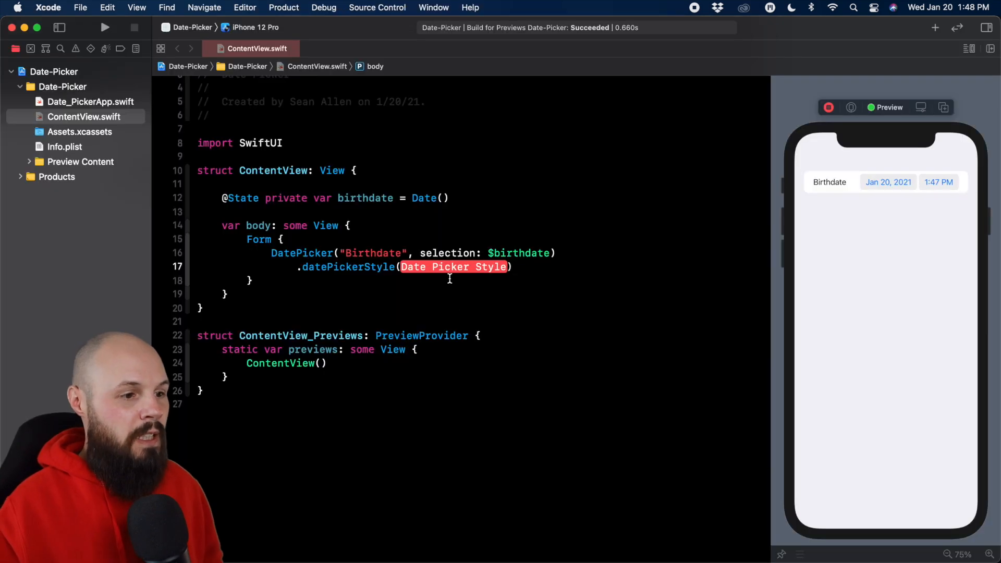
# Apply WheelDatePickerStyle to the Birthdate picker via autocomplete before switching to GraphicalDatePickerStyle().
pyautogui.write('Whe')
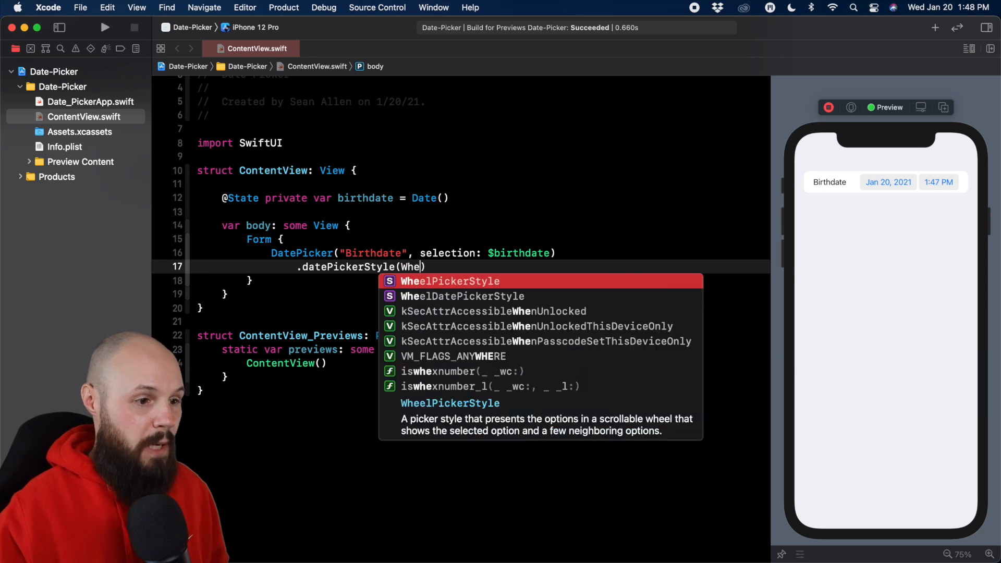
pyautogui.click(461, 295)
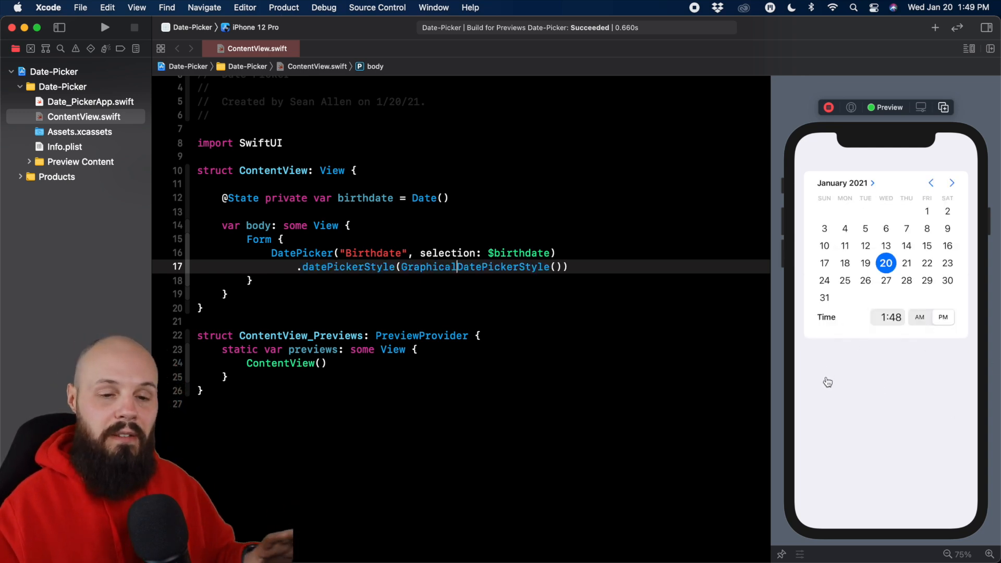
pyautogui.moveTo(786, 340)
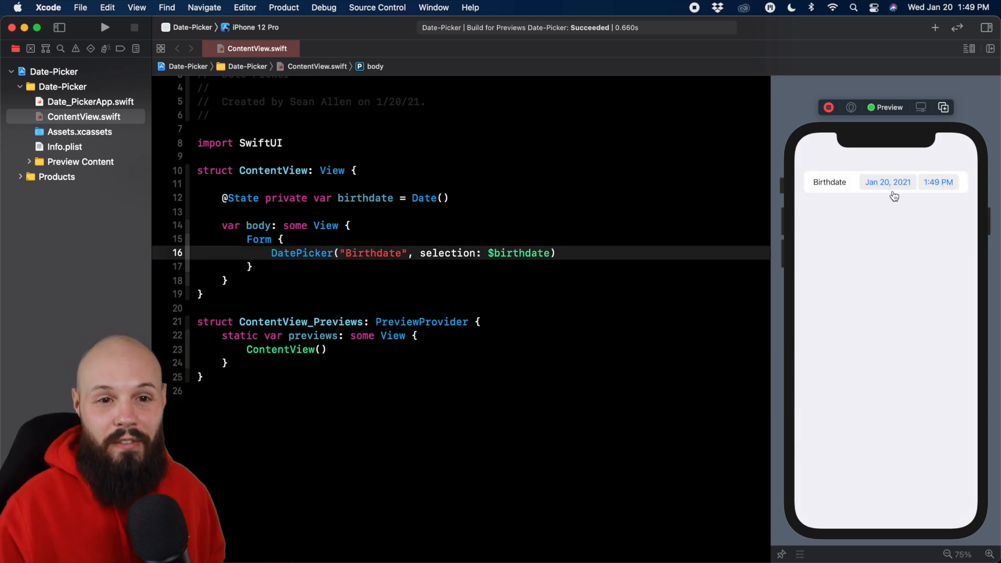
# With the style modifier removed, tap the Birthdate row in the preview to show the January 2021 calendar popover.
pyautogui.click(886, 181)
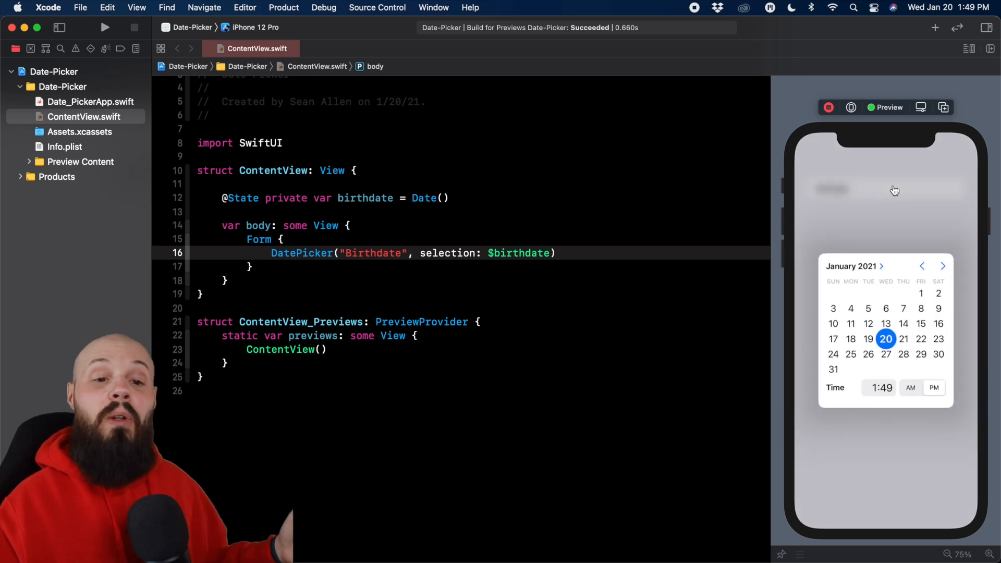